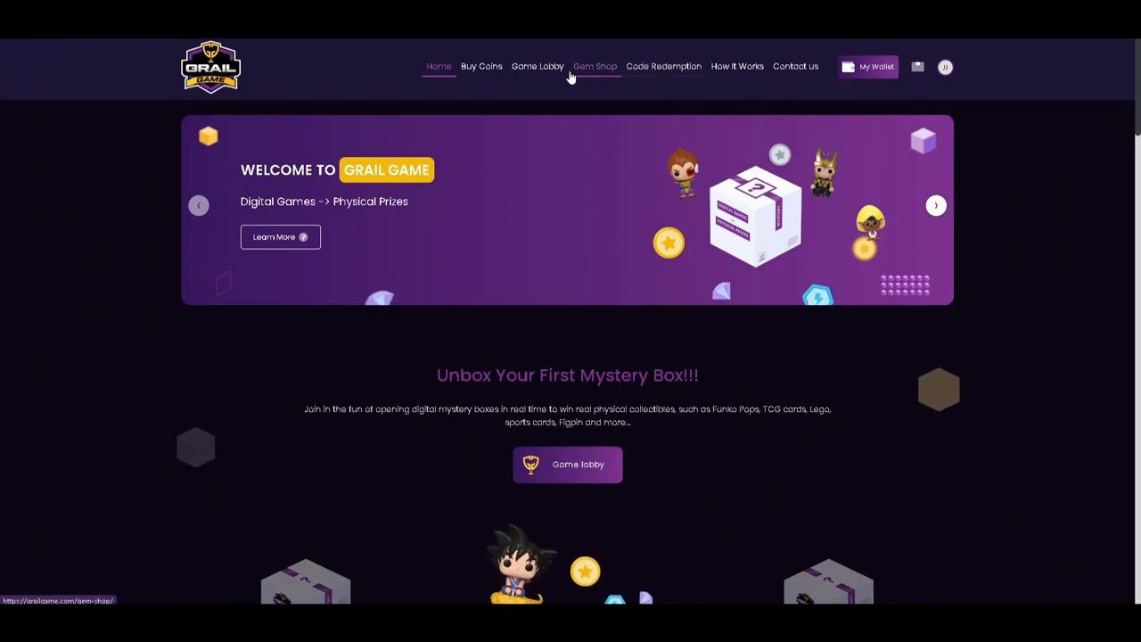
pyautogui.moveTo(521, 199)
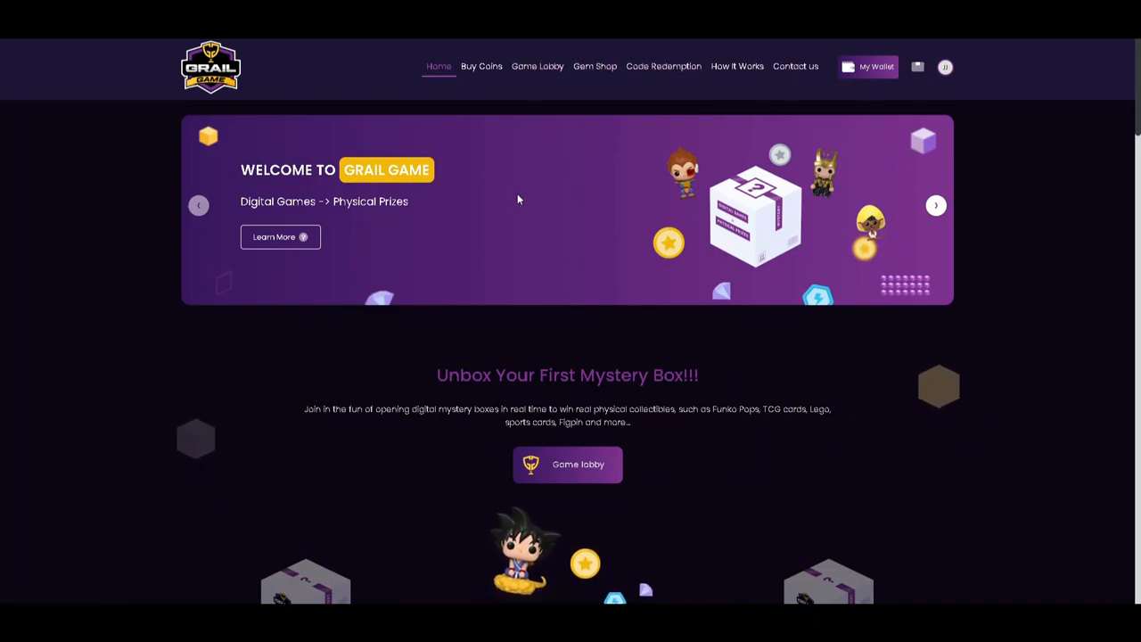
# Open the Game Lobby and browse the mystery box games with their coin prices.
pyautogui.click(536, 66)
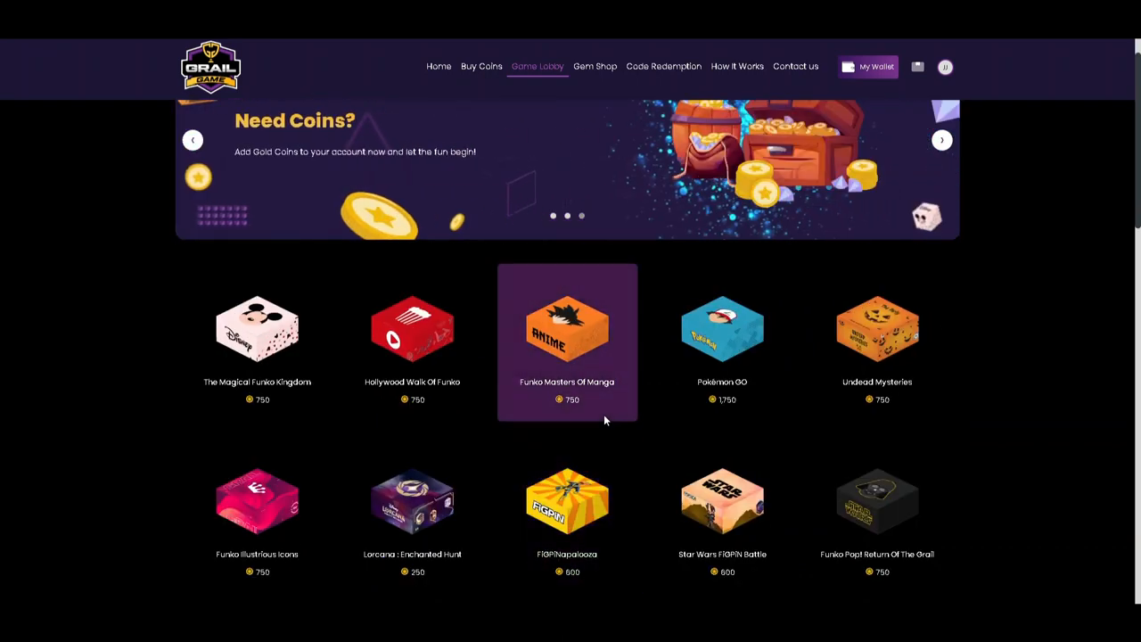
pyautogui.moveTo(412, 508)
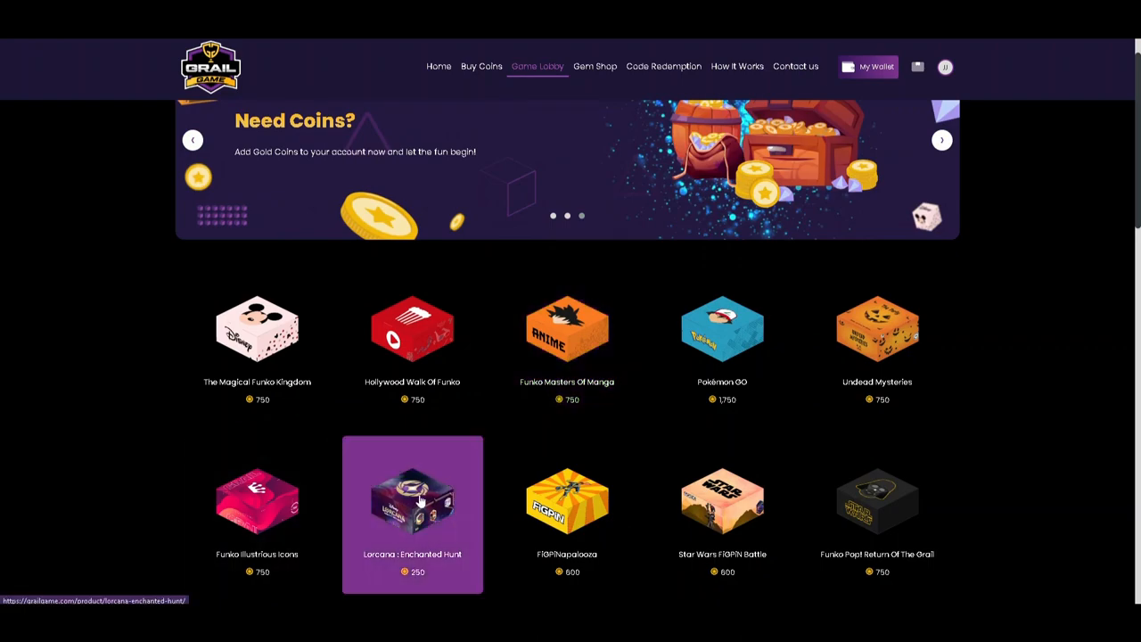
pyautogui.scroll(-3)
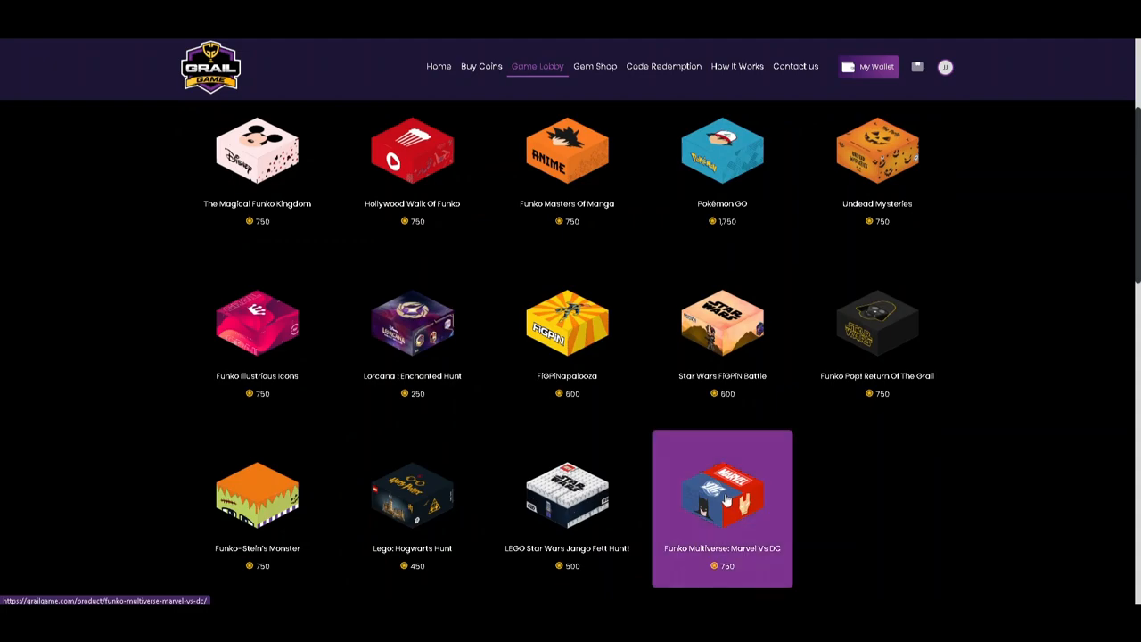
pyautogui.moveTo(742, 553)
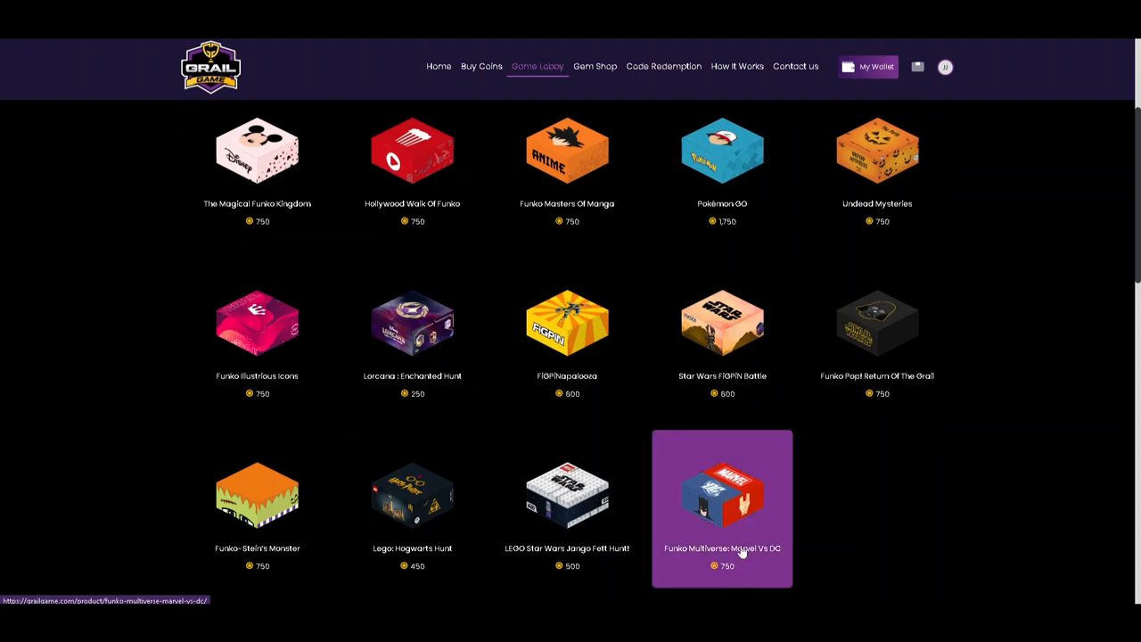
pyautogui.moveTo(918, 388)
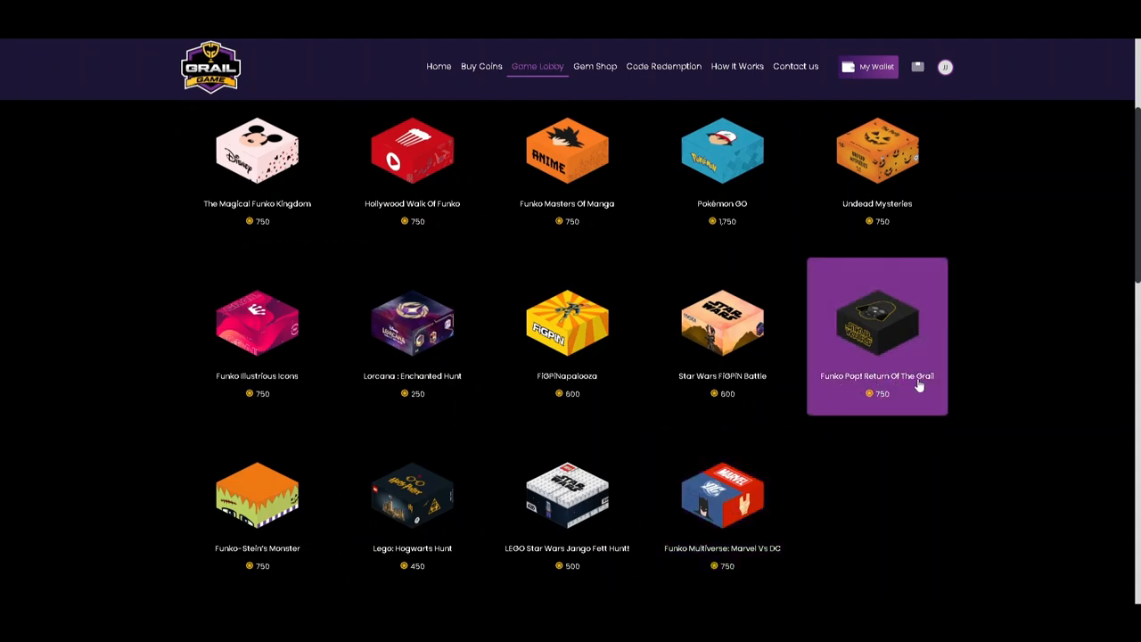
pyautogui.moveTo(722, 336)
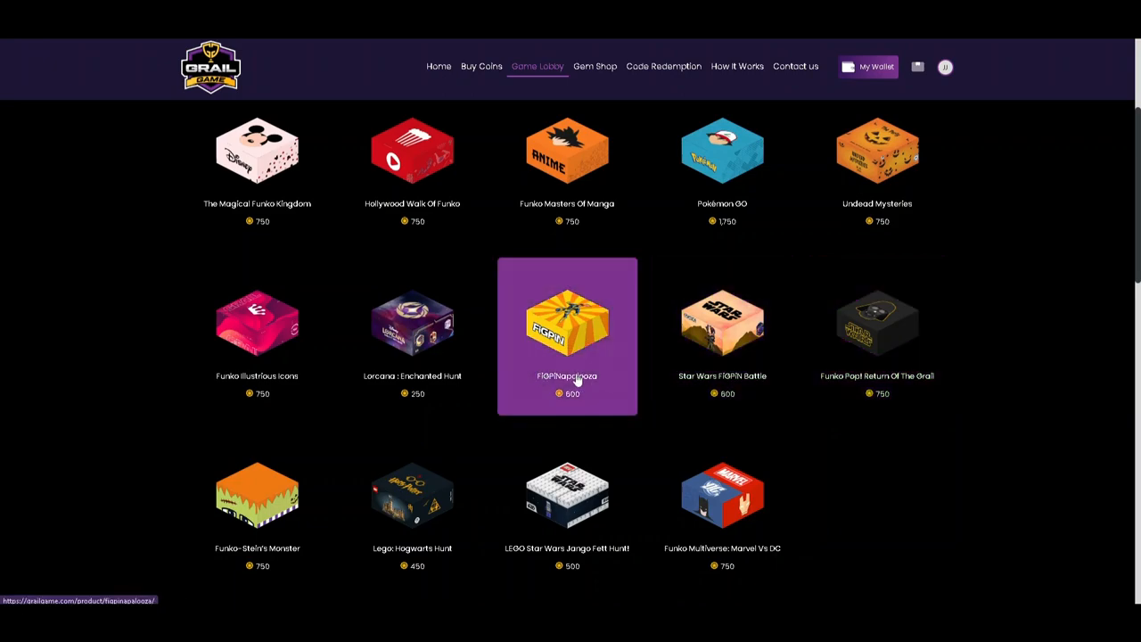
# Open The Magical Funko Kingdom game and review its Top Hits and Other Possible Hits.
pyautogui.click(257, 151)
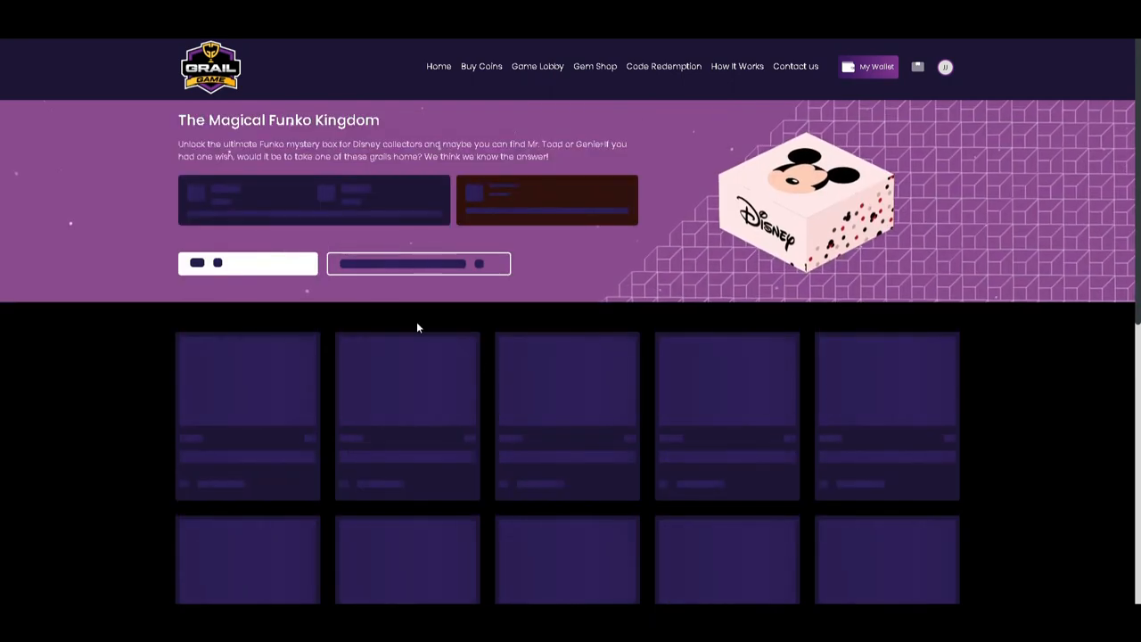
pyautogui.moveTo(510, 374)
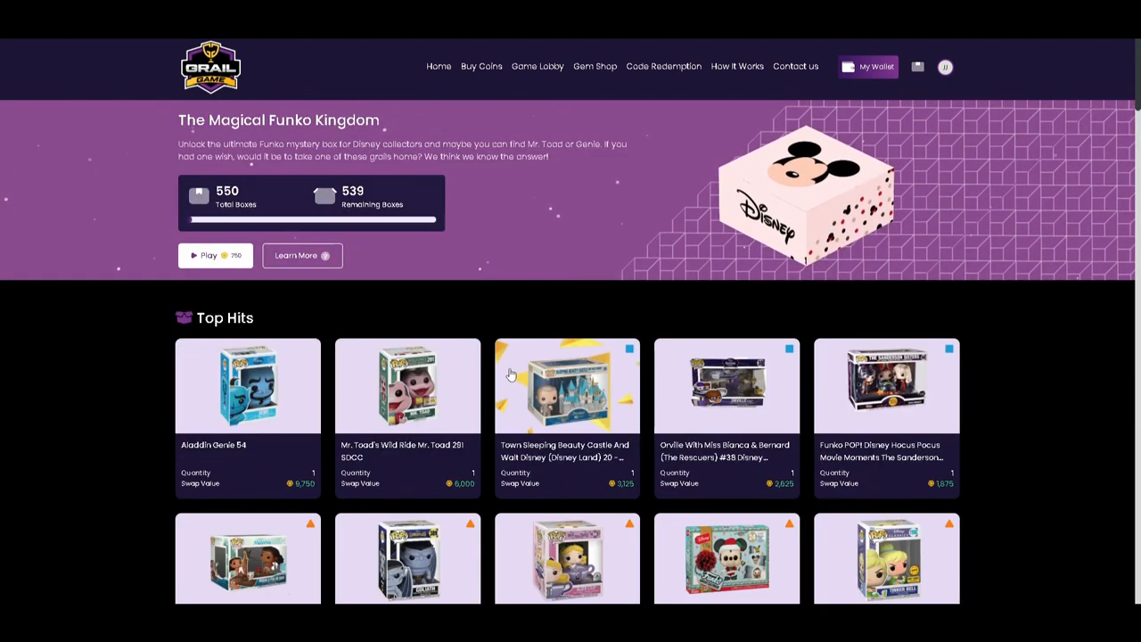
pyautogui.moveTo(592, 378)
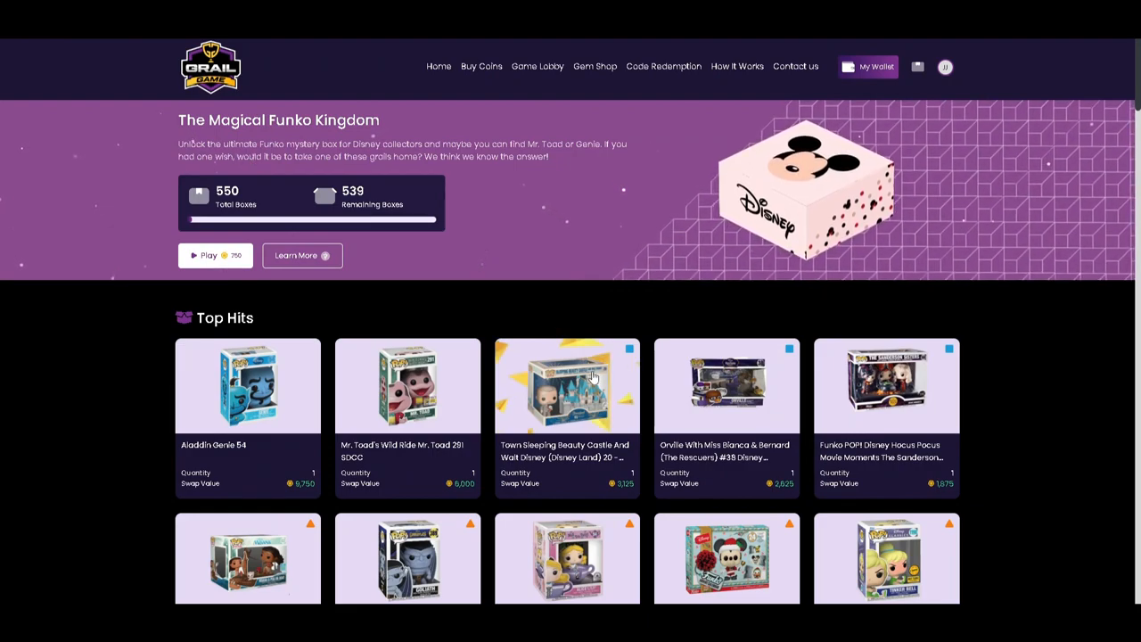
pyautogui.scroll(-3)
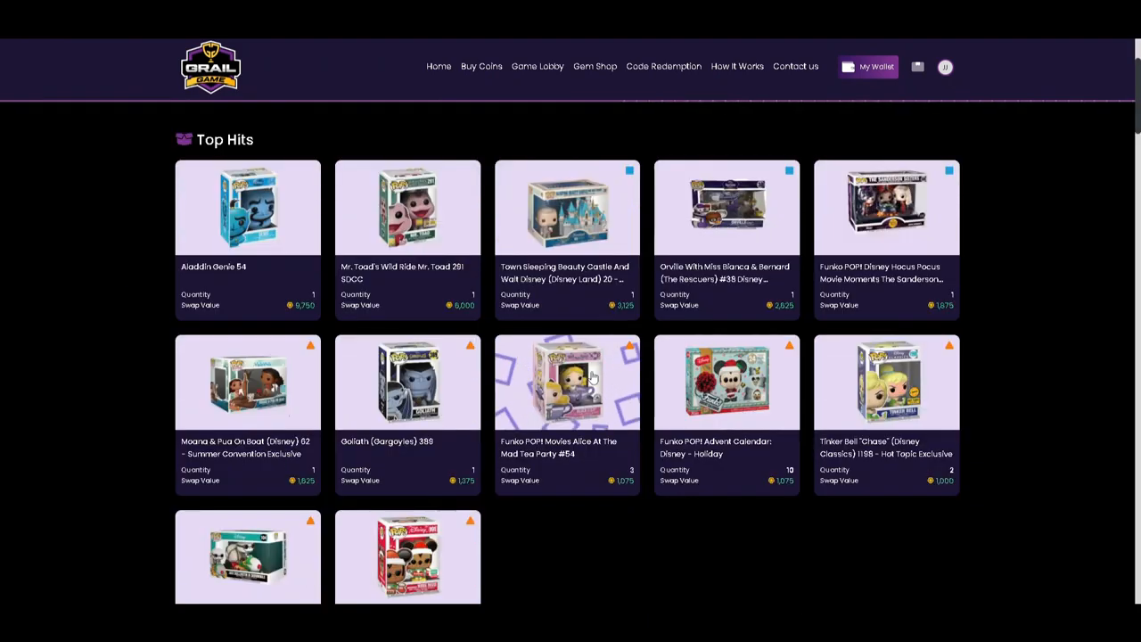
pyautogui.scroll(-3)
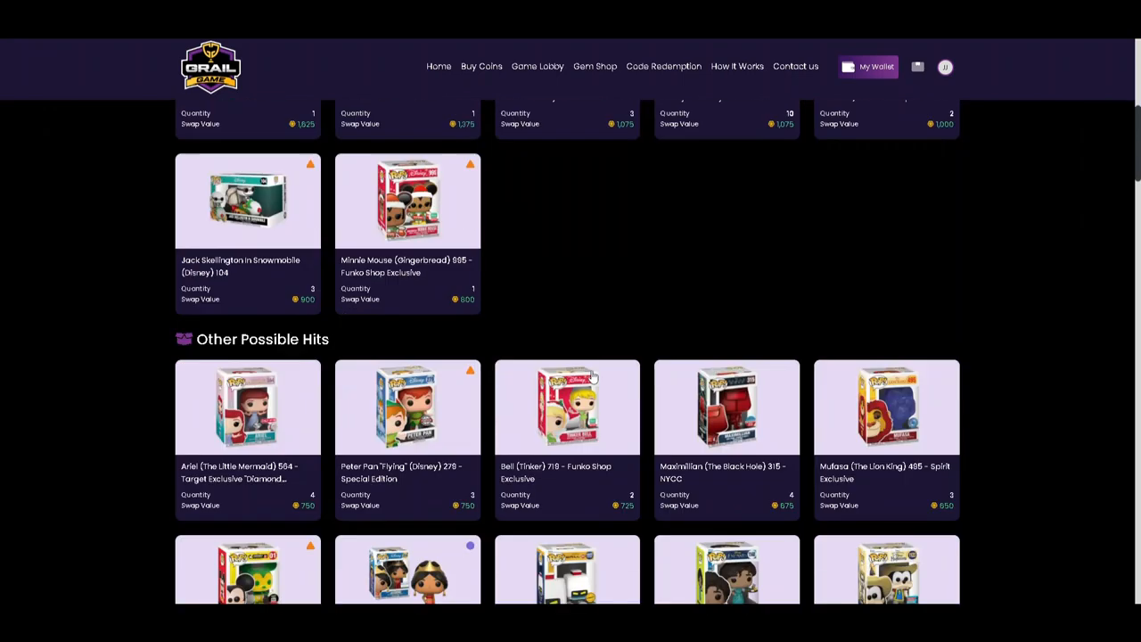
pyautogui.scroll(3)
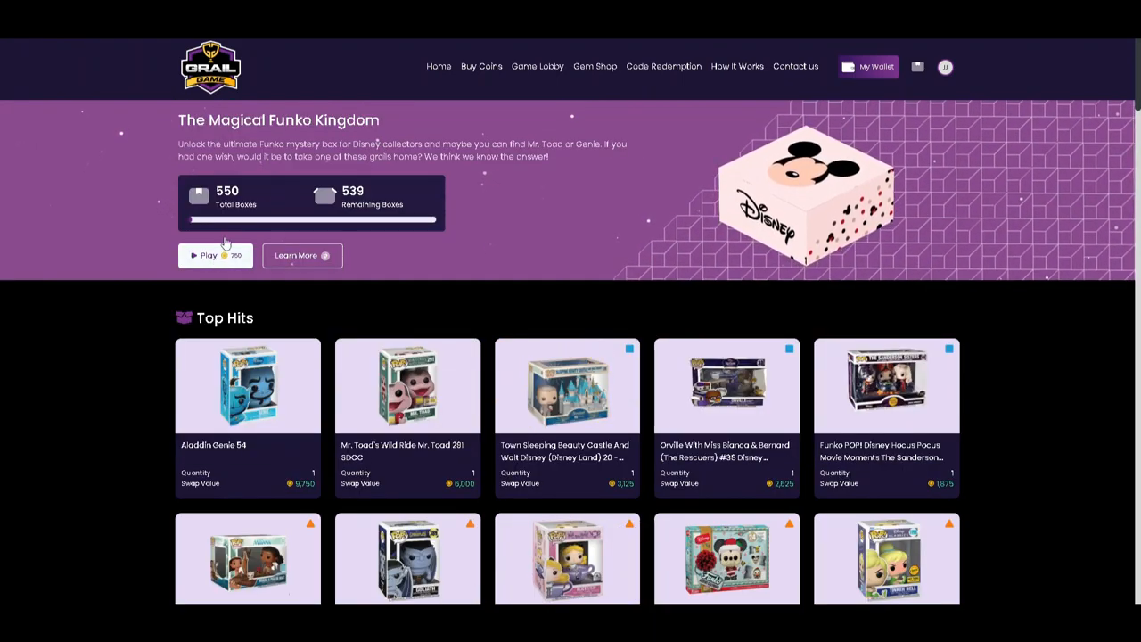
# Play the game, pick a random box with I'm Feeling Lucky and open it, winning a Simba pop.
pyautogui.click(209, 257)
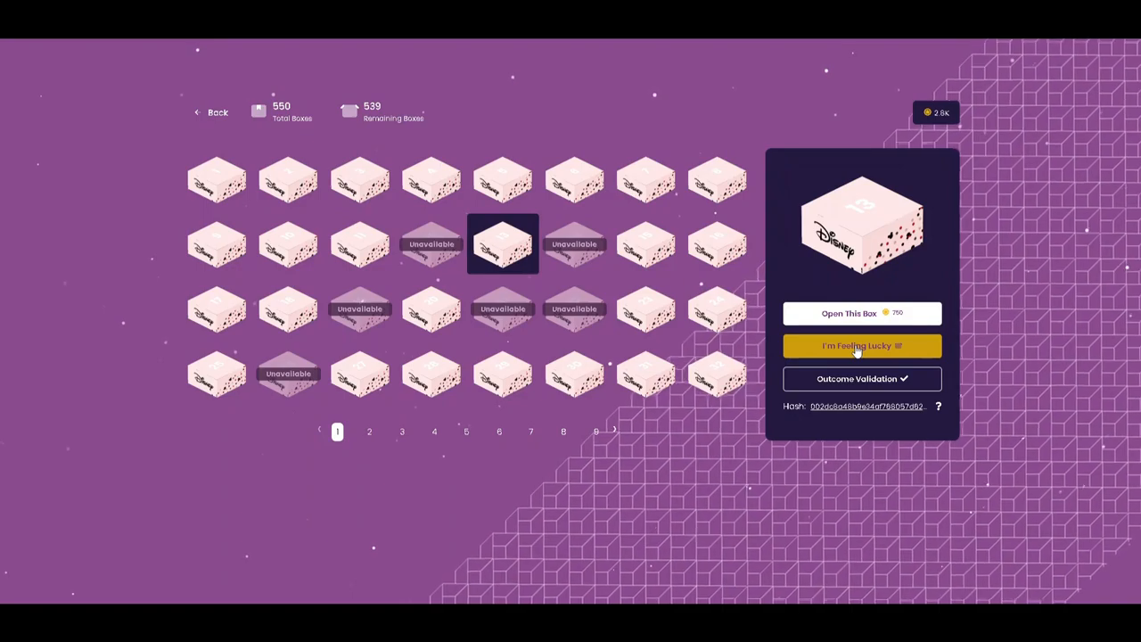
pyautogui.click(862, 346)
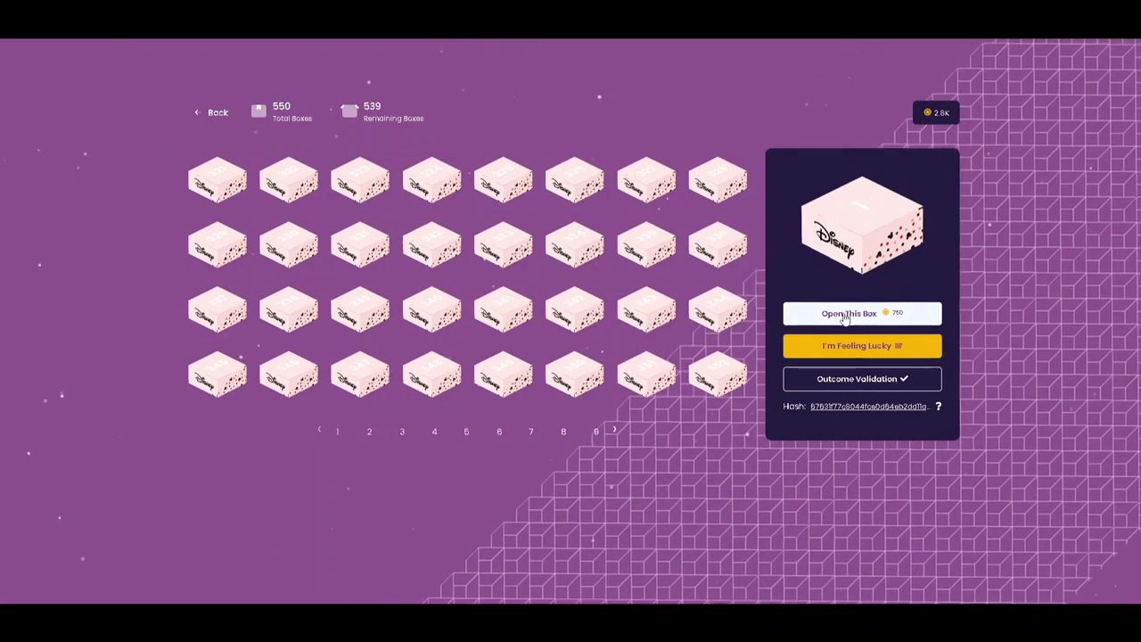
pyautogui.click(849, 314)
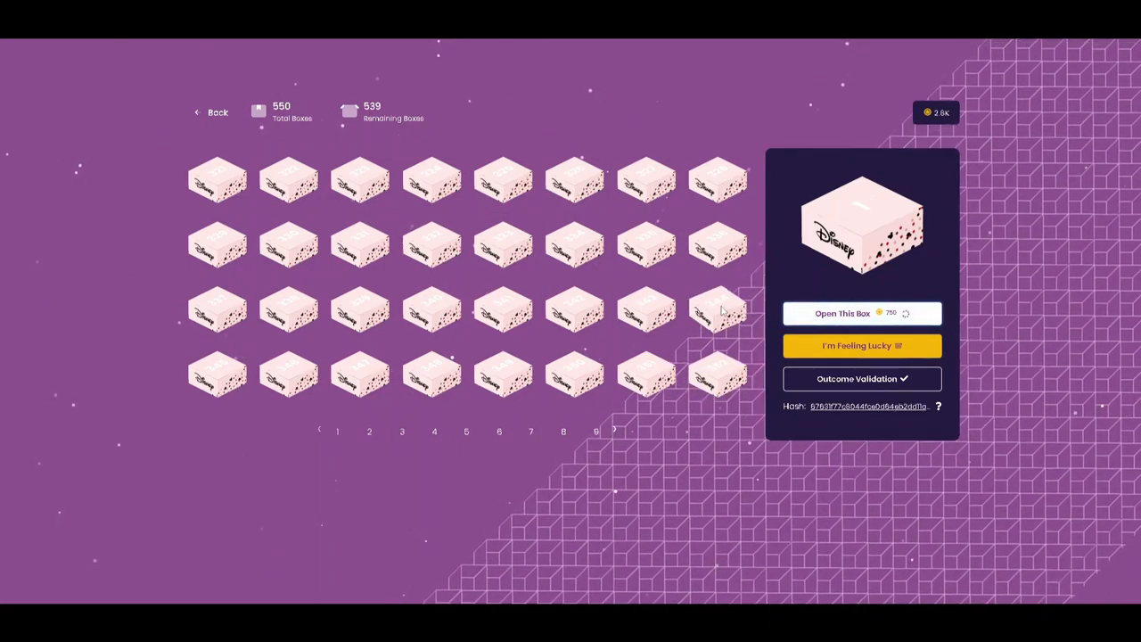
pyautogui.click(842, 314)
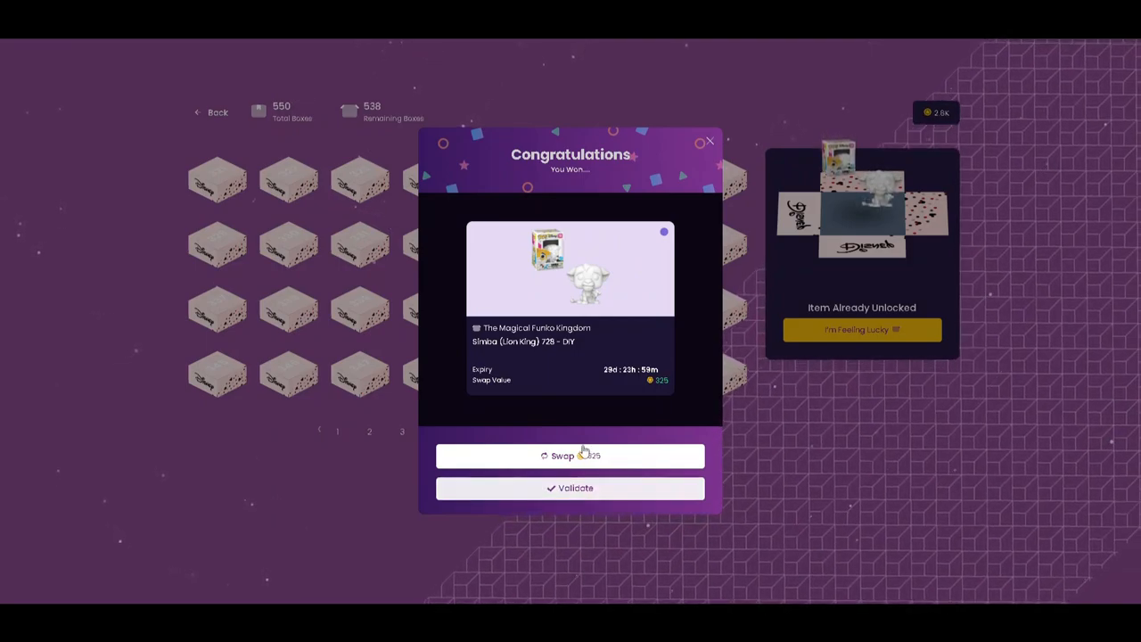
# Swap the Simba pop for 225 coins, dismiss the confirmation and choose another box.
pyautogui.click(570, 457)
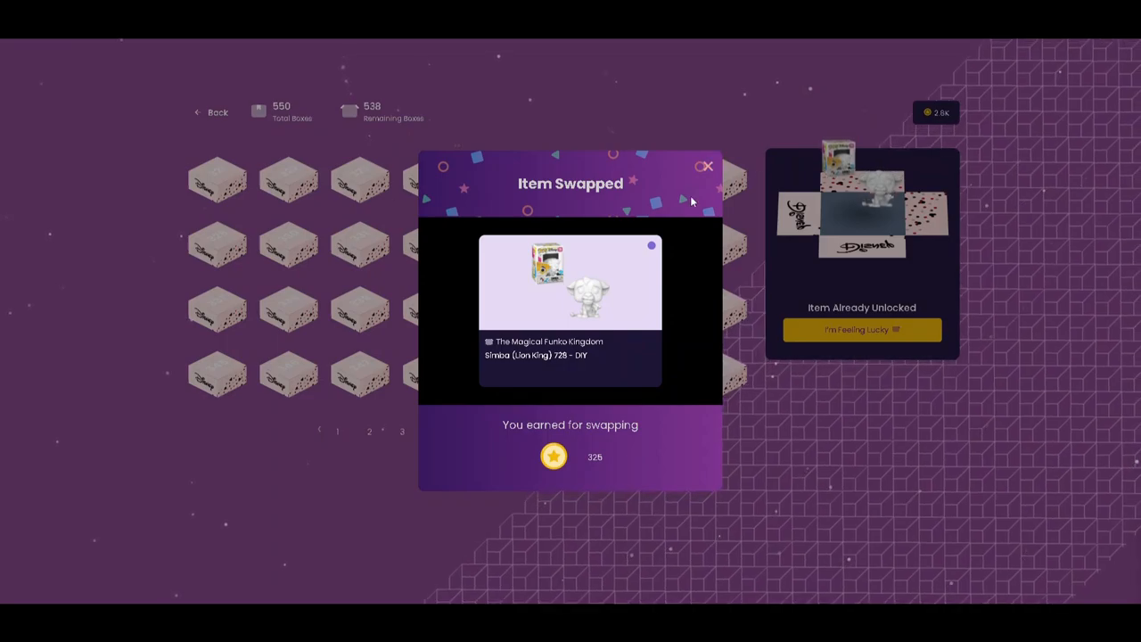
pyautogui.click(705, 168)
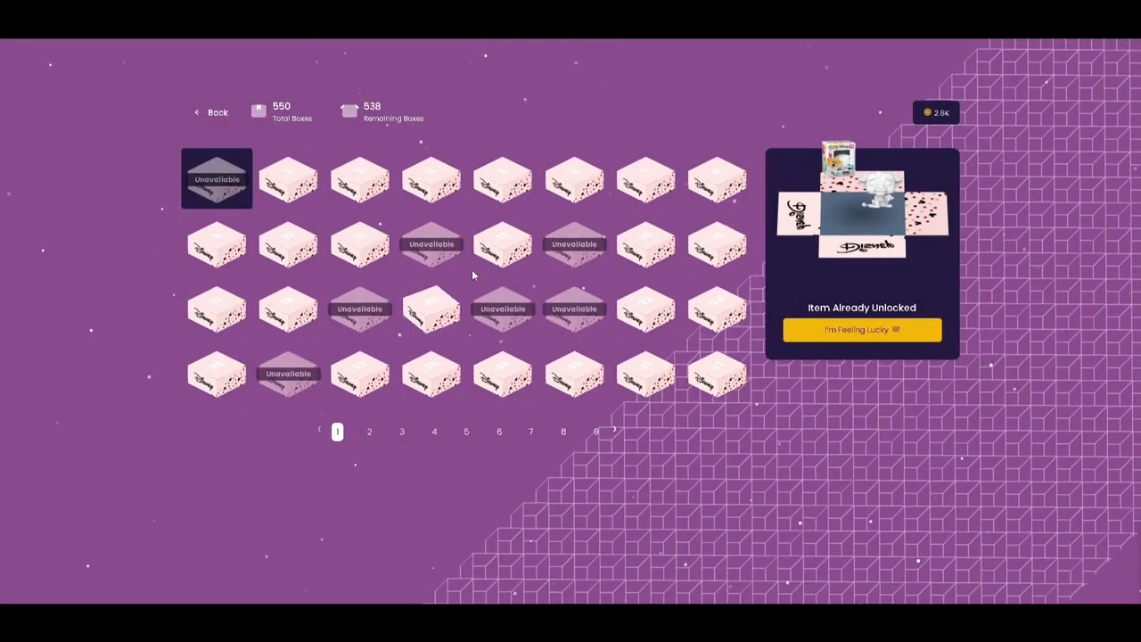
pyautogui.click(503, 246)
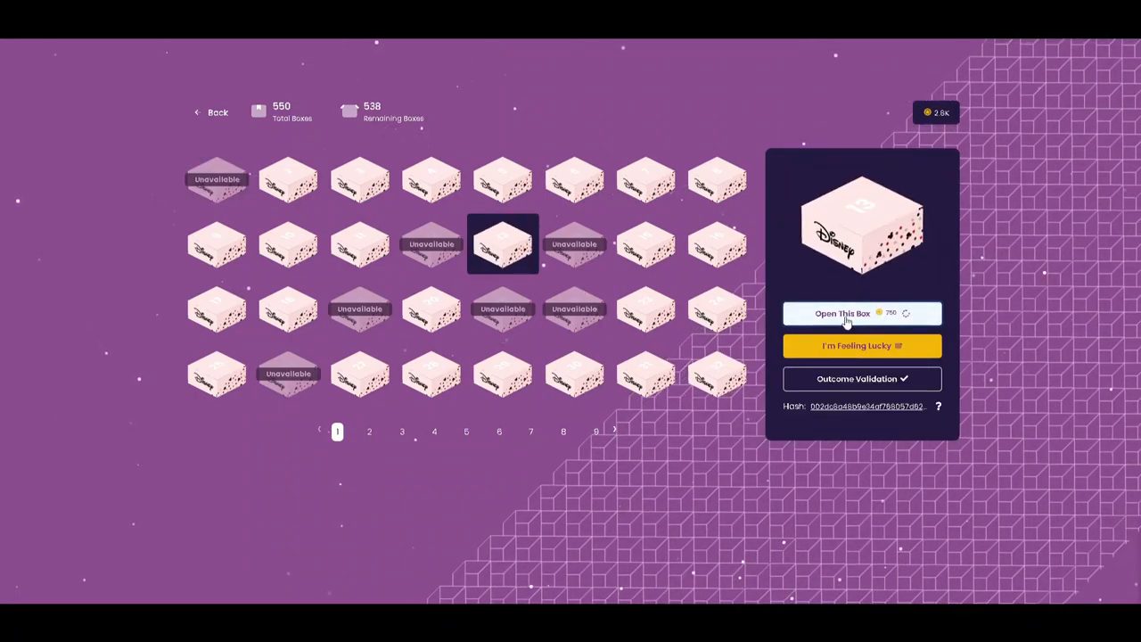
# Open the chosen box, revealing a Donald Duck (Disney Holiday) pop, and swap it for 475 coins.
pyautogui.click(841, 313)
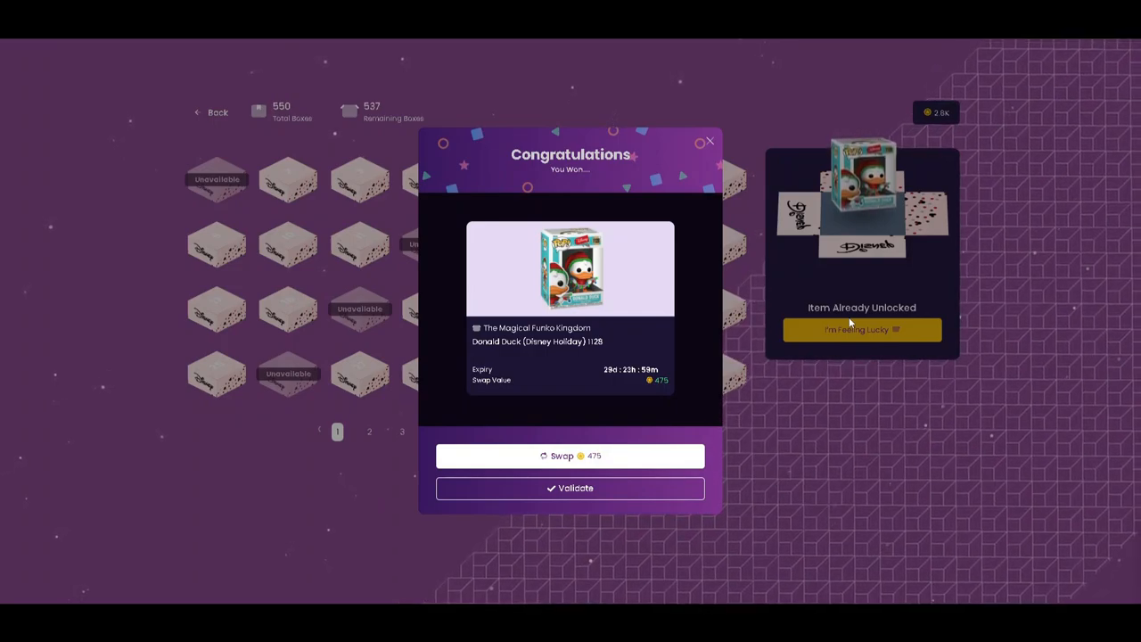
pyautogui.moveTo(548, 360)
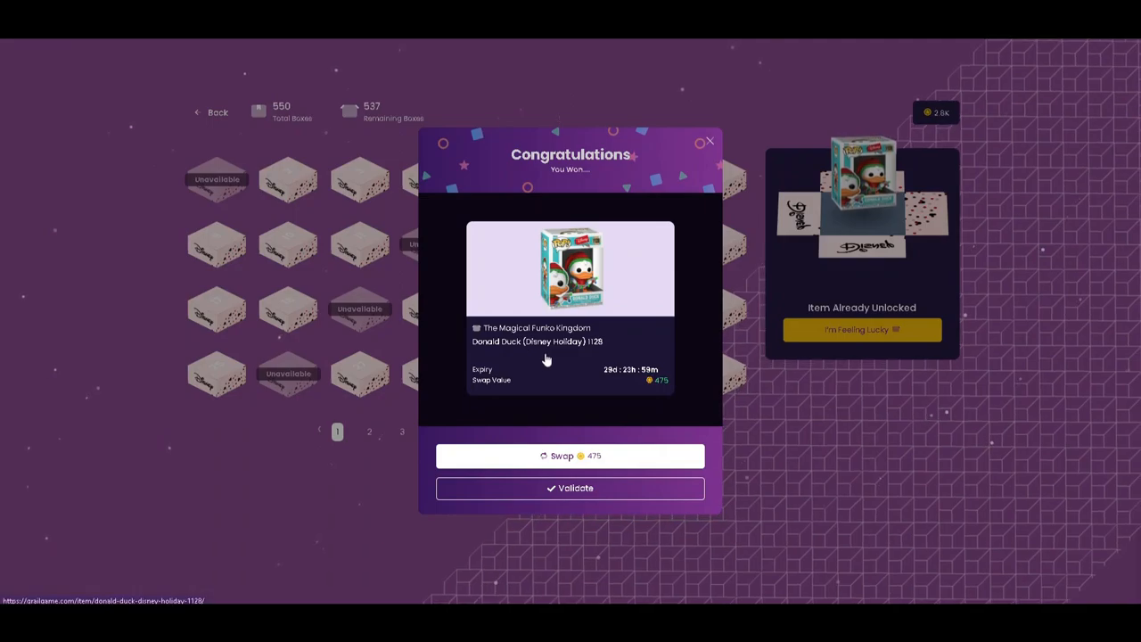
pyautogui.click(570, 456)
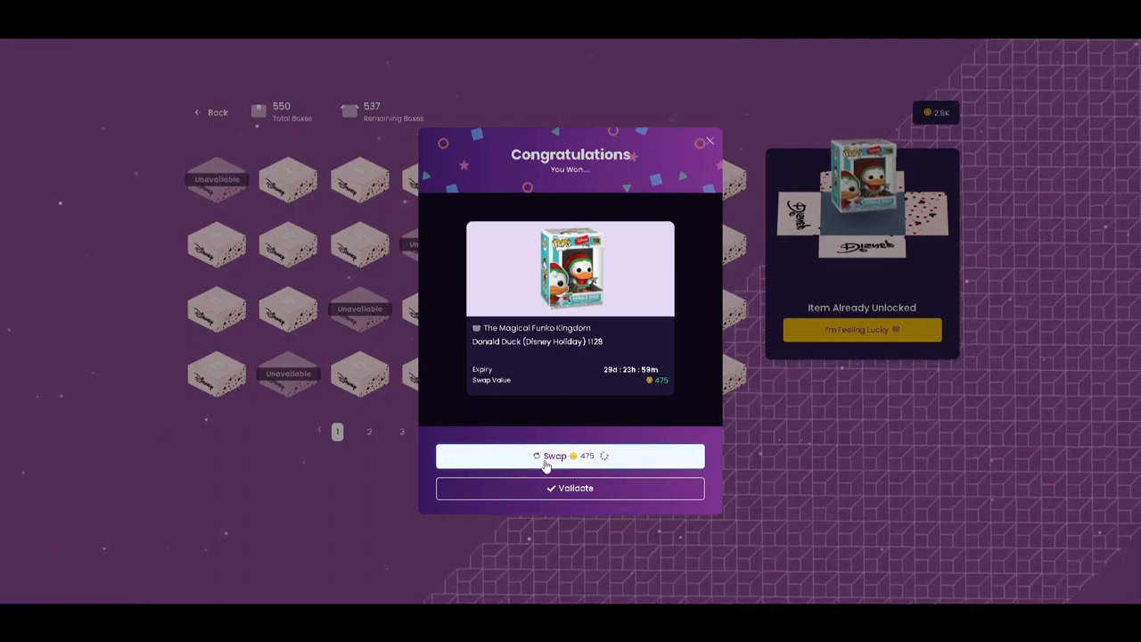
pyautogui.click(571, 489)
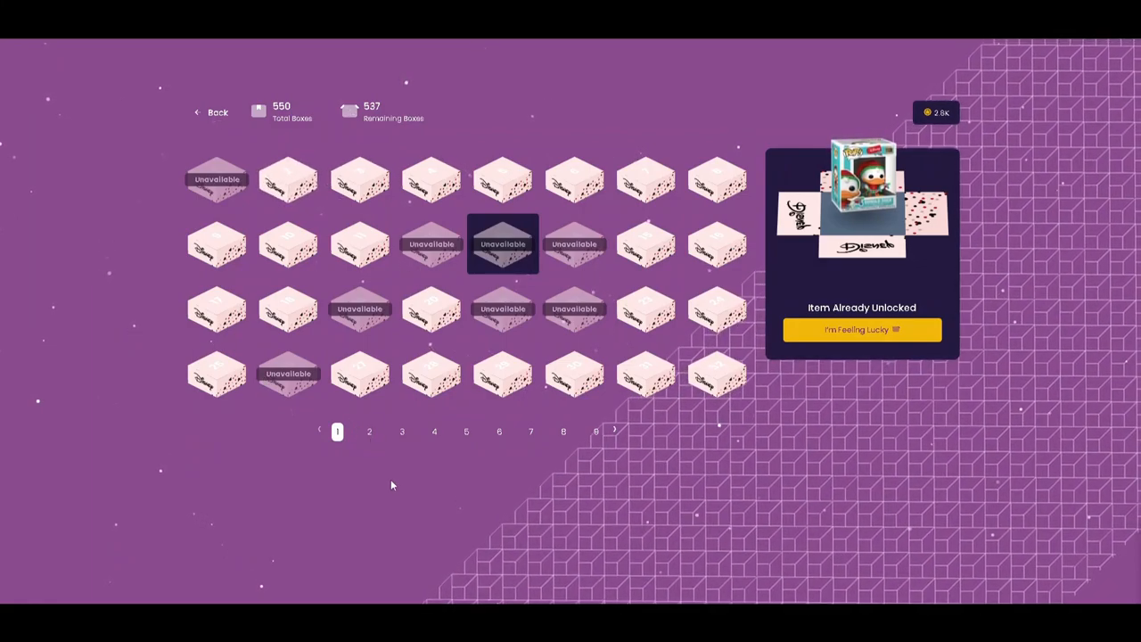
# Open a top-row box on page 2, winning a Piglet (Disney Holiday) pop.
pyautogui.click(369, 432)
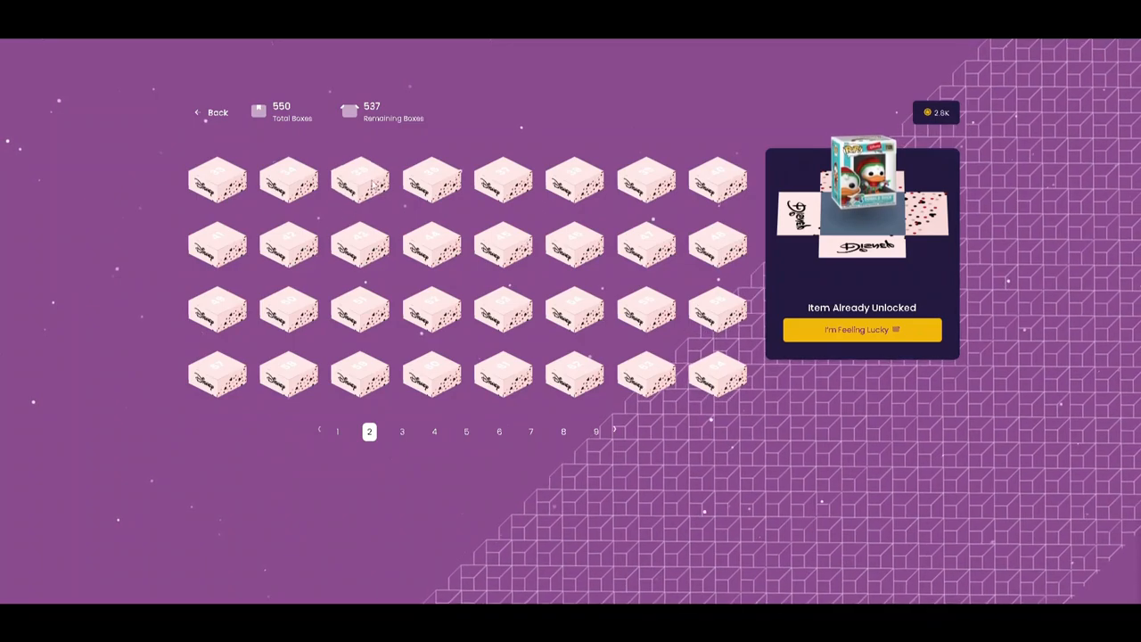
pyautogui.click(645, 178)
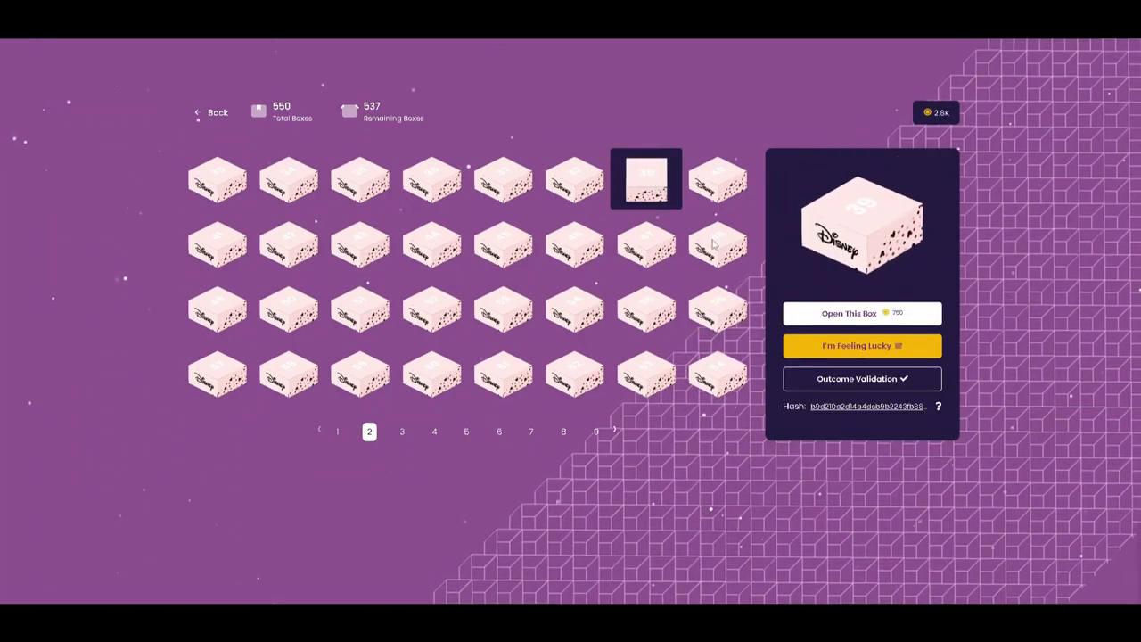
pyautogui.click(849, 314)
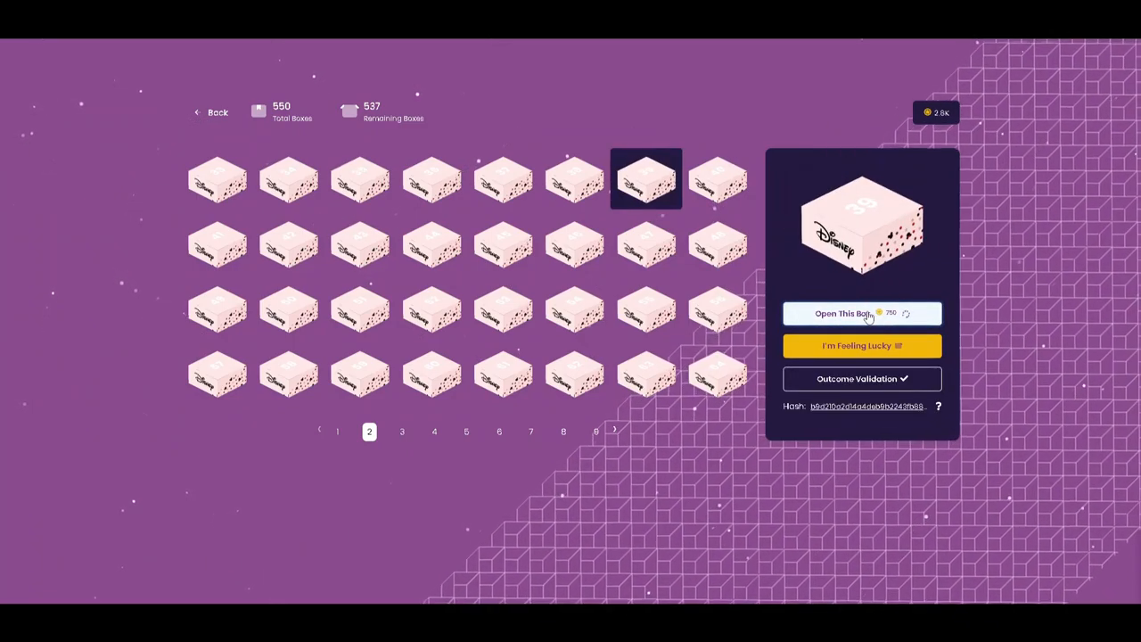
pyautogui.click(842, 314)
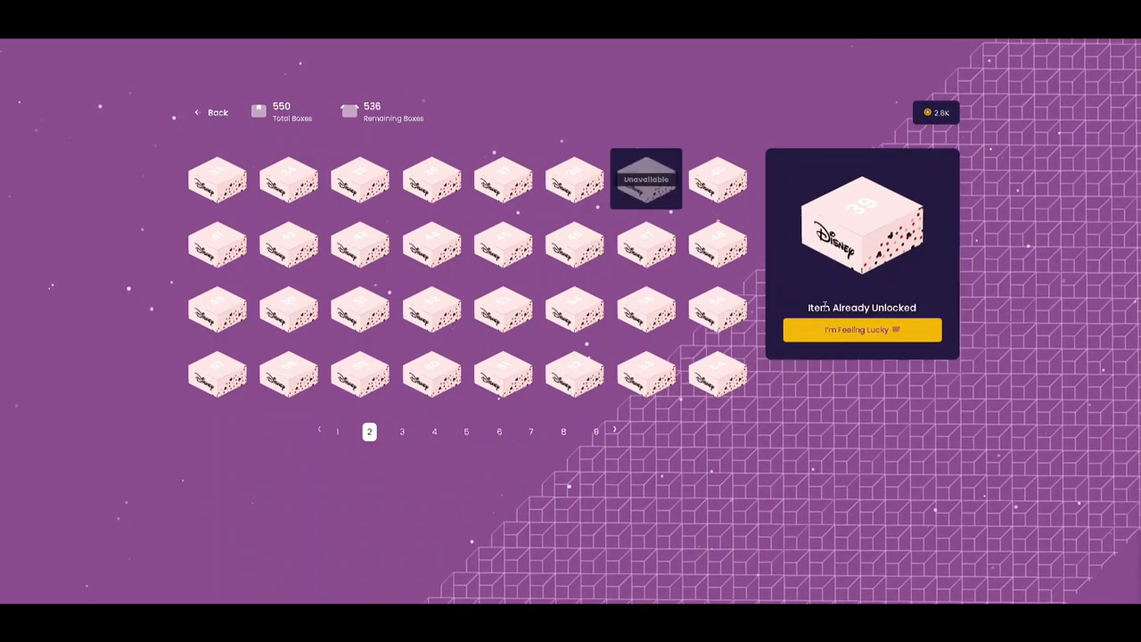
pyautogui.click(861, 328)
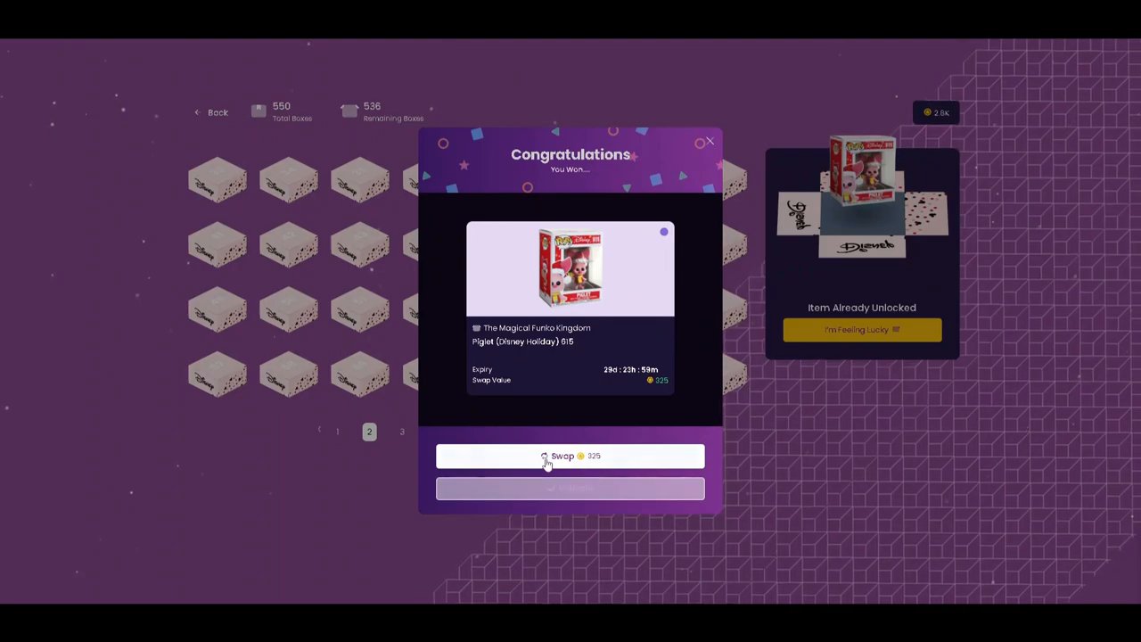
# Swap the Piglet pop for 325 coins and dismiss the swap summary.
pyautogui.click(571, 457)
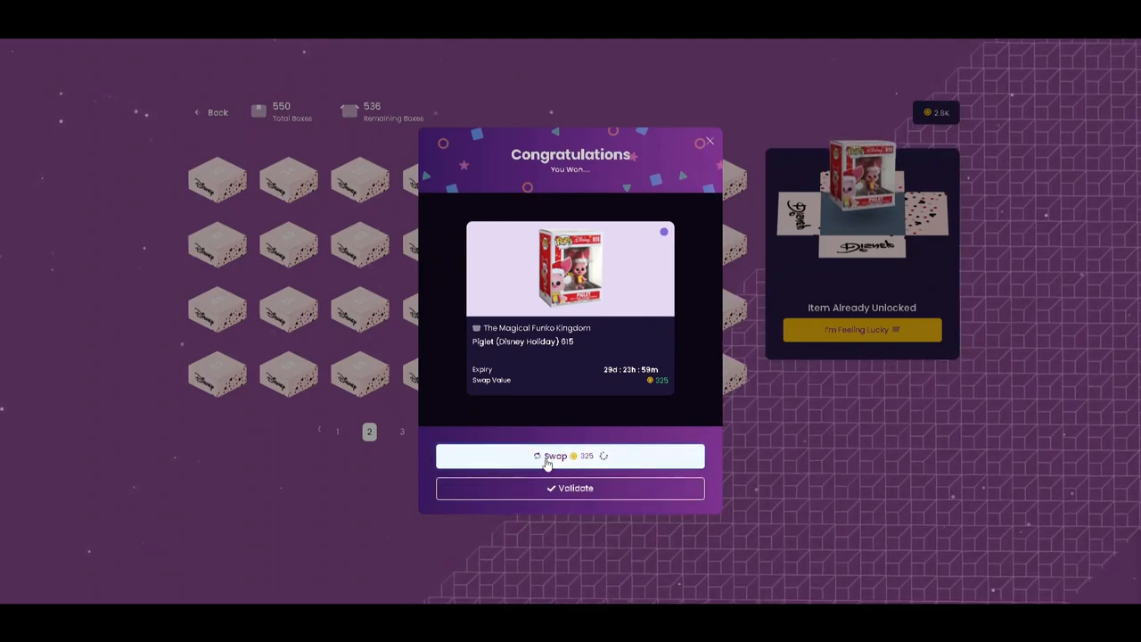
pyautogui.click(556, 457)
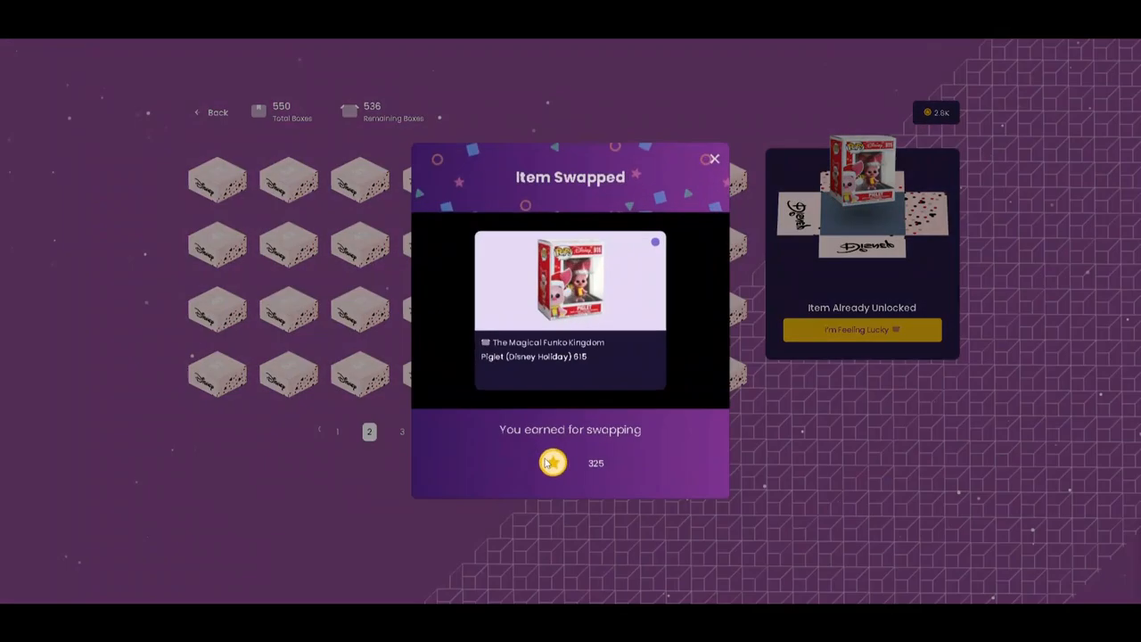
pyautogui.click(714, 159)
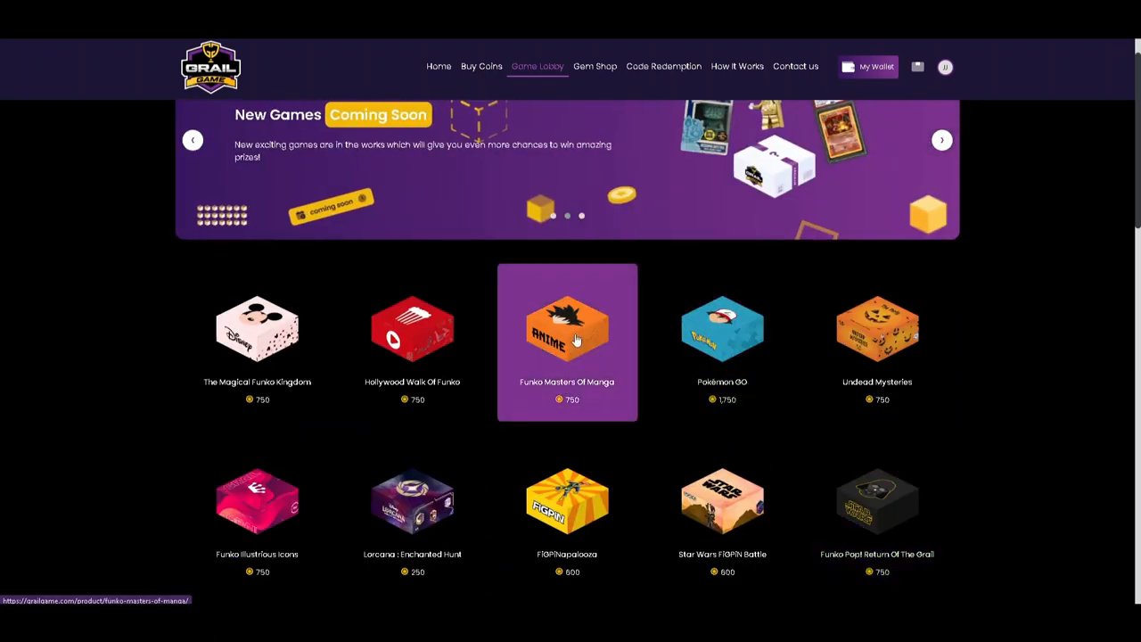
# Open the Funko Masters Of Manga game from the lobby and start playing it.
pyautogui.click(567, 330)
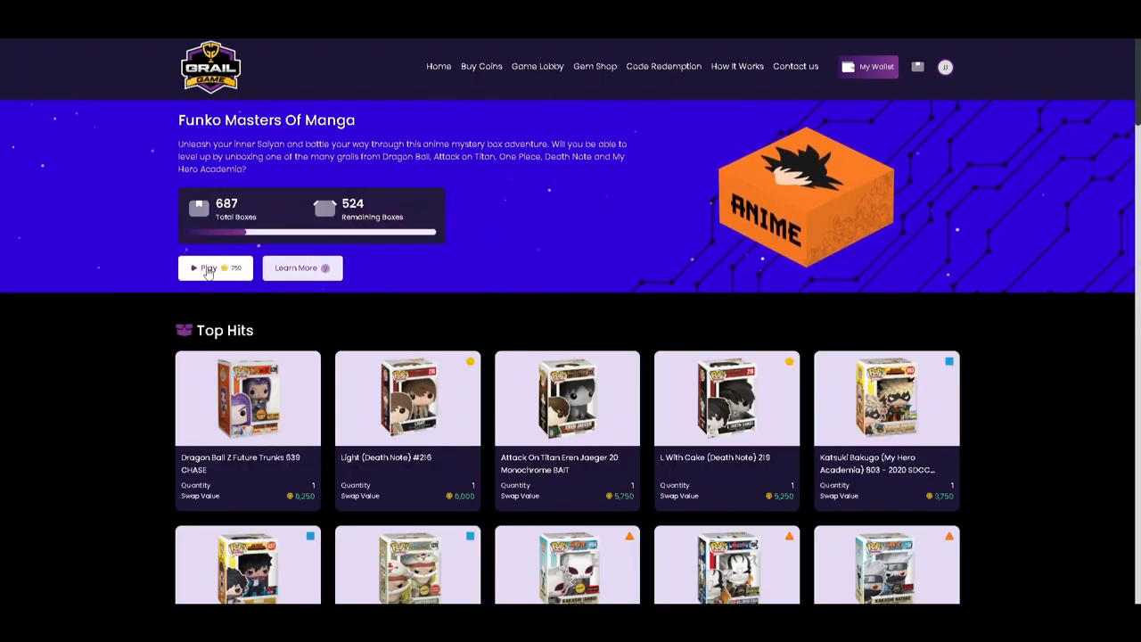
pyautogui.moveTo(285, 310)
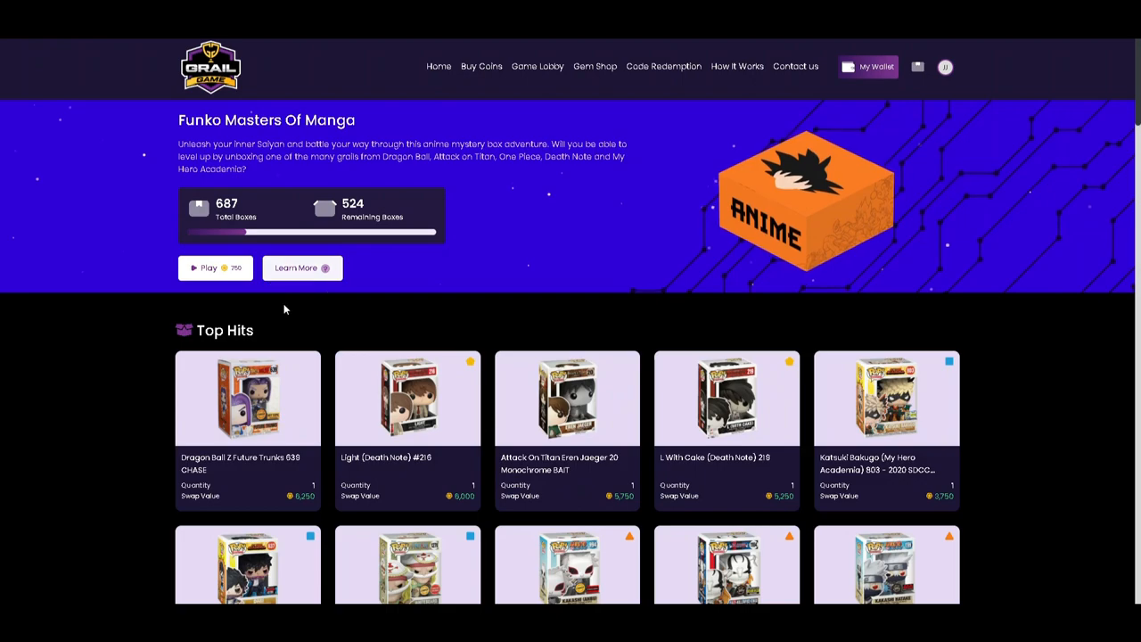
pyautogui.click(214, 267)
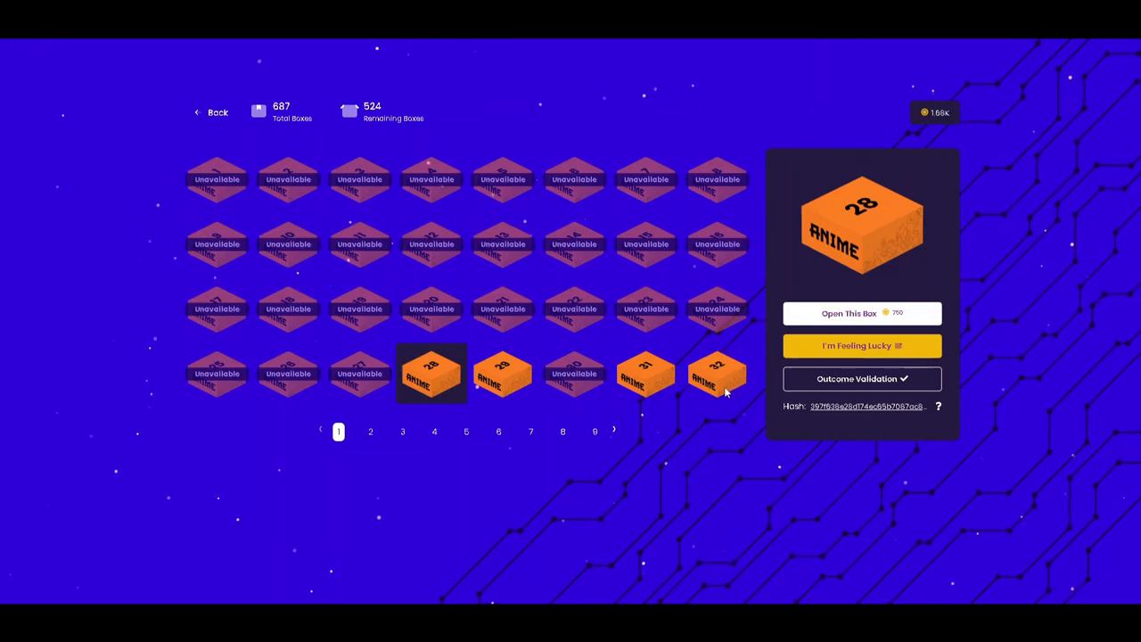
# Open box 52 on page 2, win an Edward Elric pop and swap it for 325 coins.
pyautogui.click(371, 431)
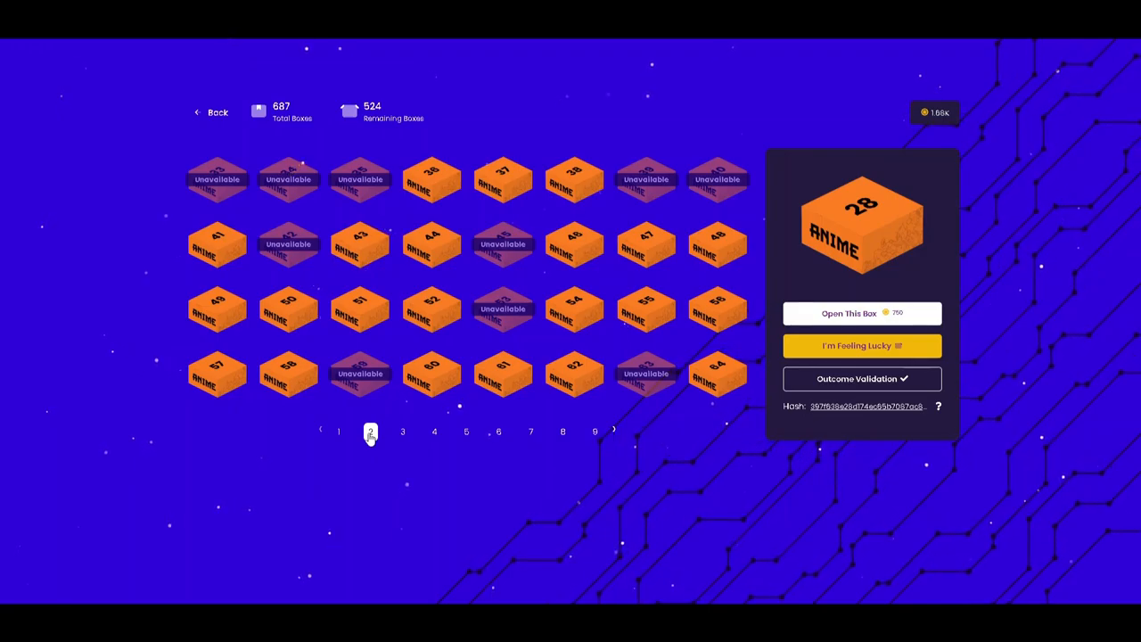
pyautogui.click(432, 311)
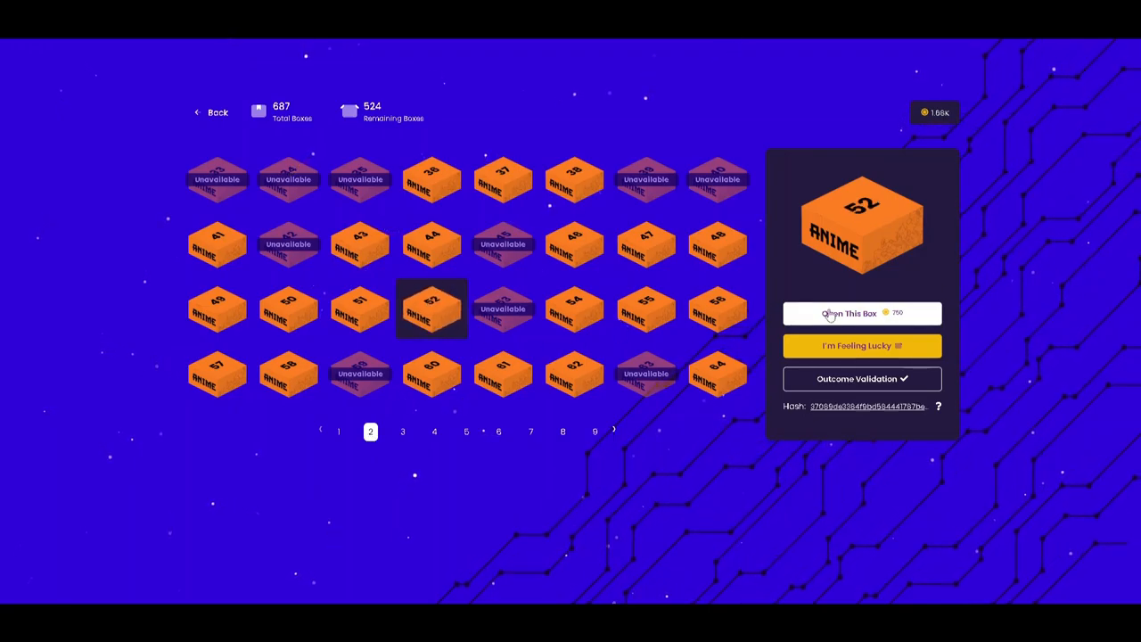
pyautogui.click(849, 314)
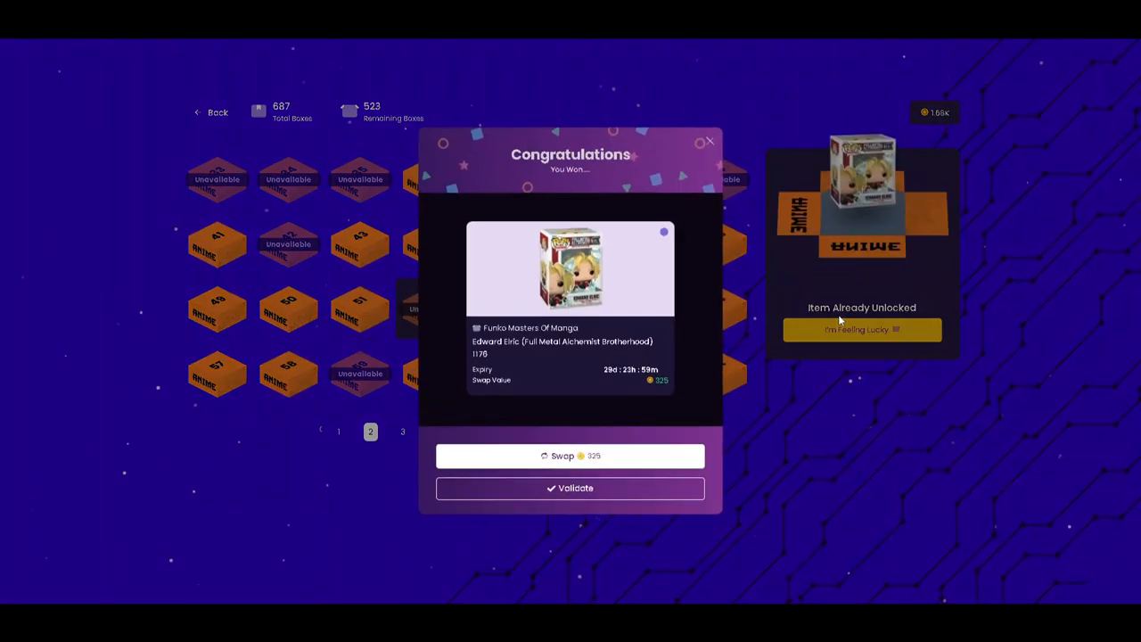
pyautogui.moveTo(638, 419)
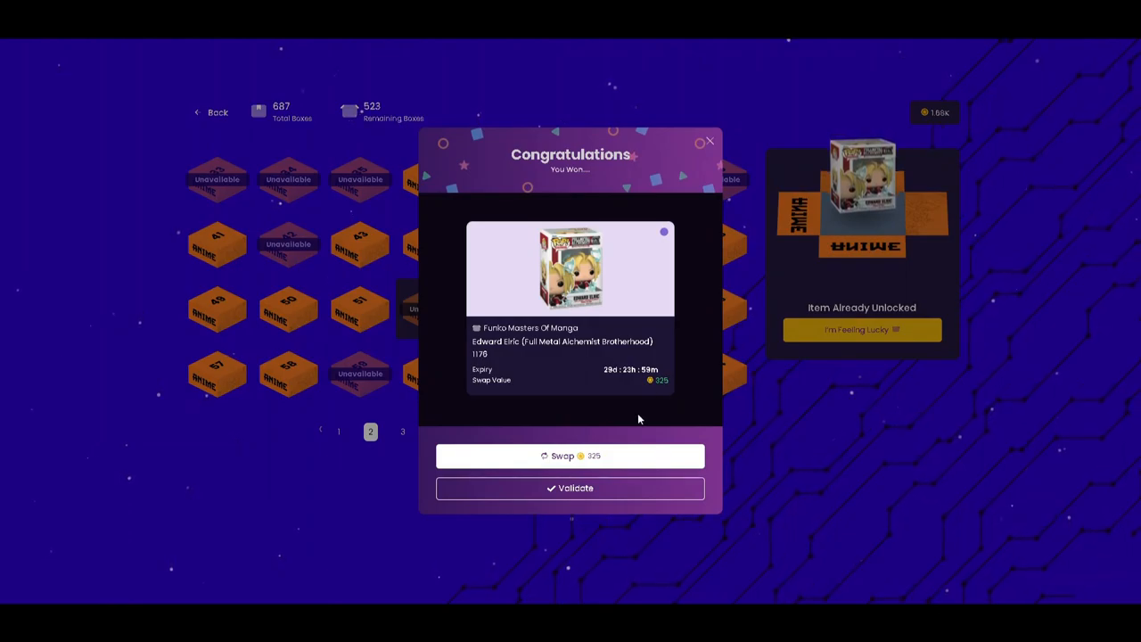
pyautogui.click(571, 456)
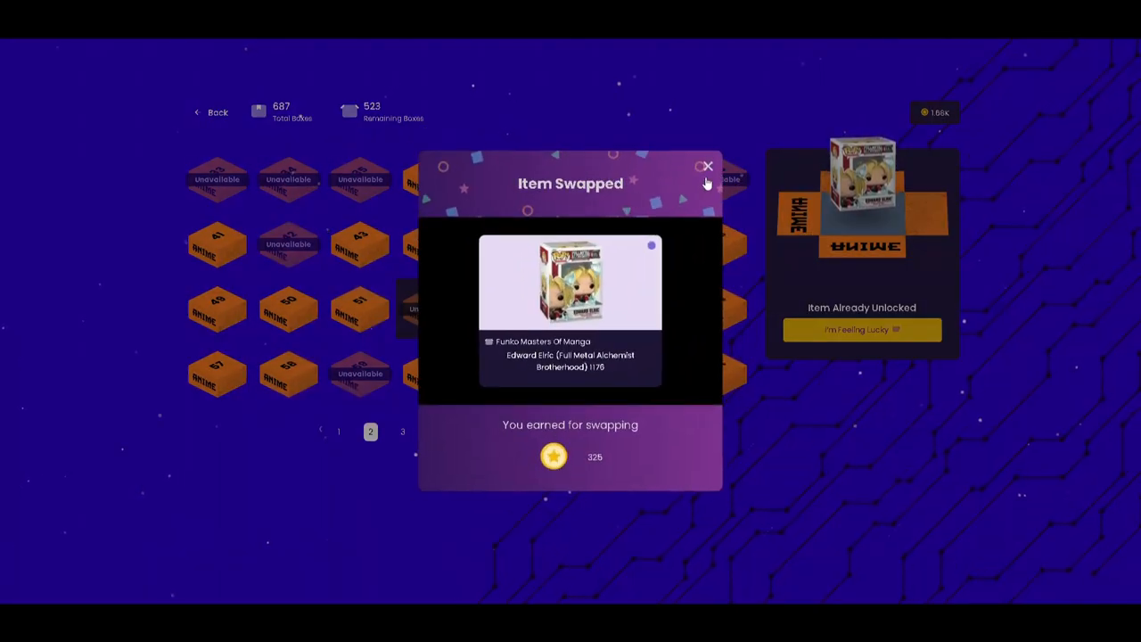
pyautogui.click(707, 168)
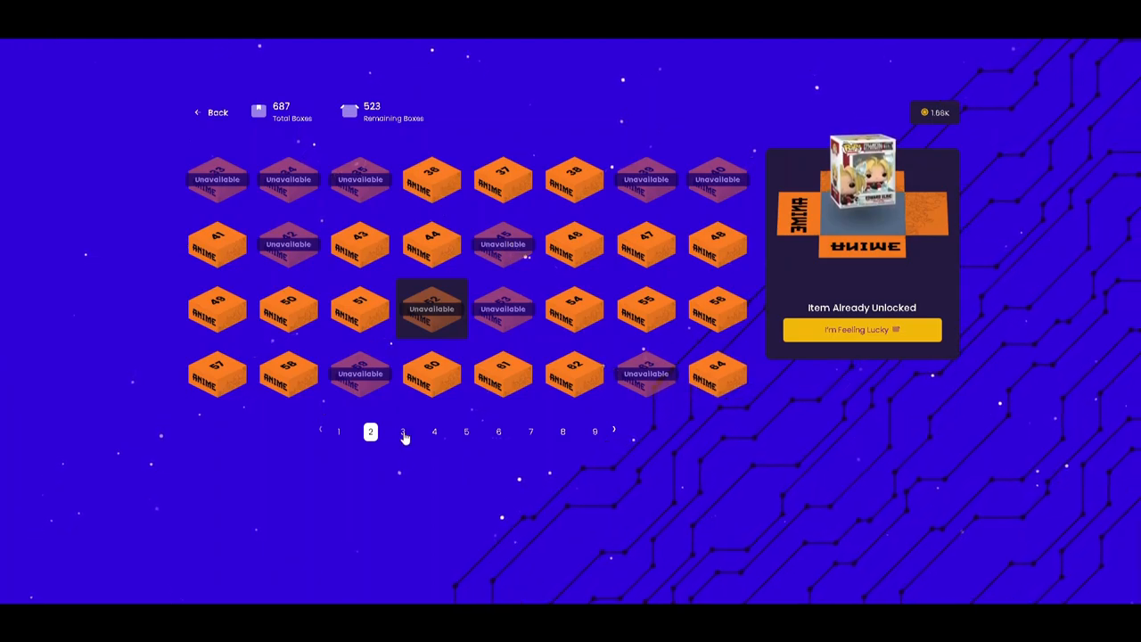
# Open the first box on page 3, win a Kakashi Anbu (Naruto) pop and swap it for 275 coins.
pyautogui.click(403, 431)
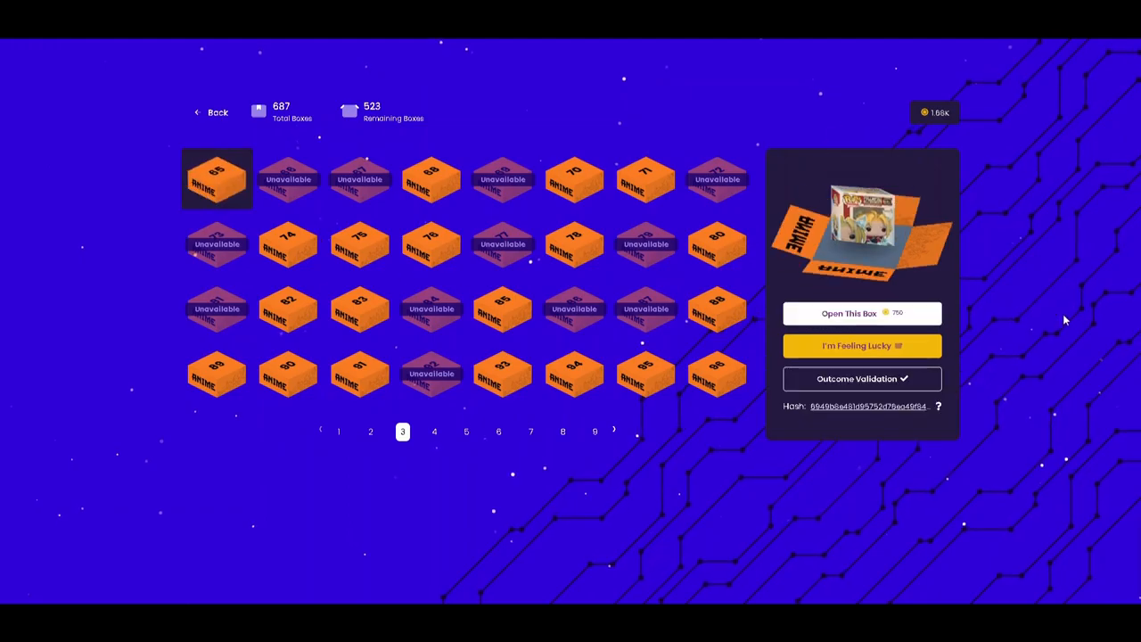
pyautogui.click(861, 346)
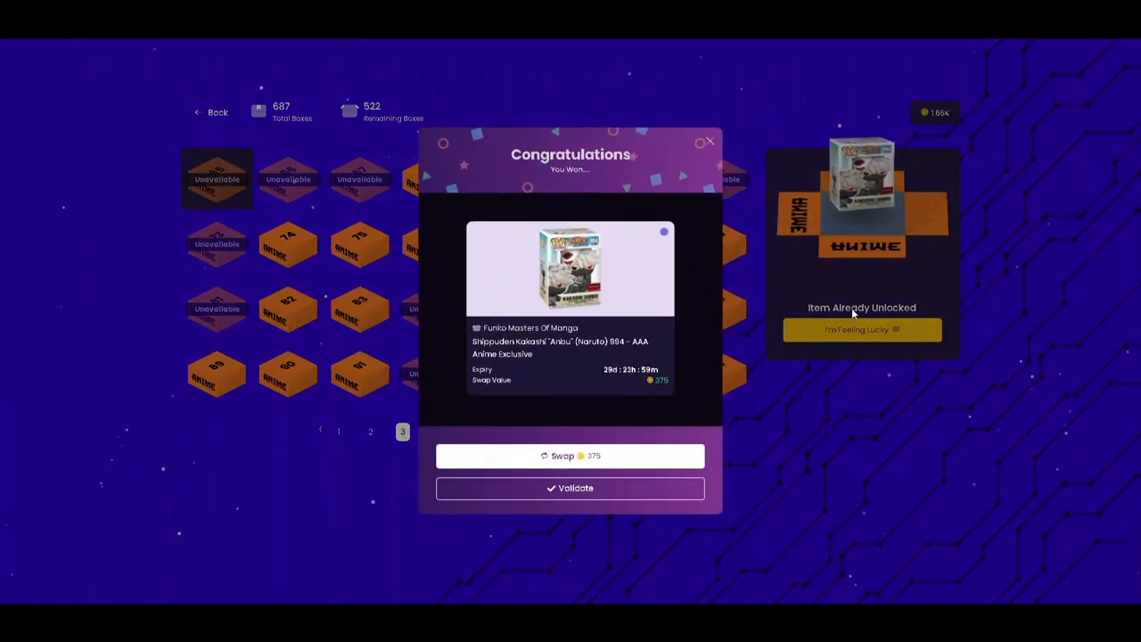
pyautogui.moveTo(571, 456)
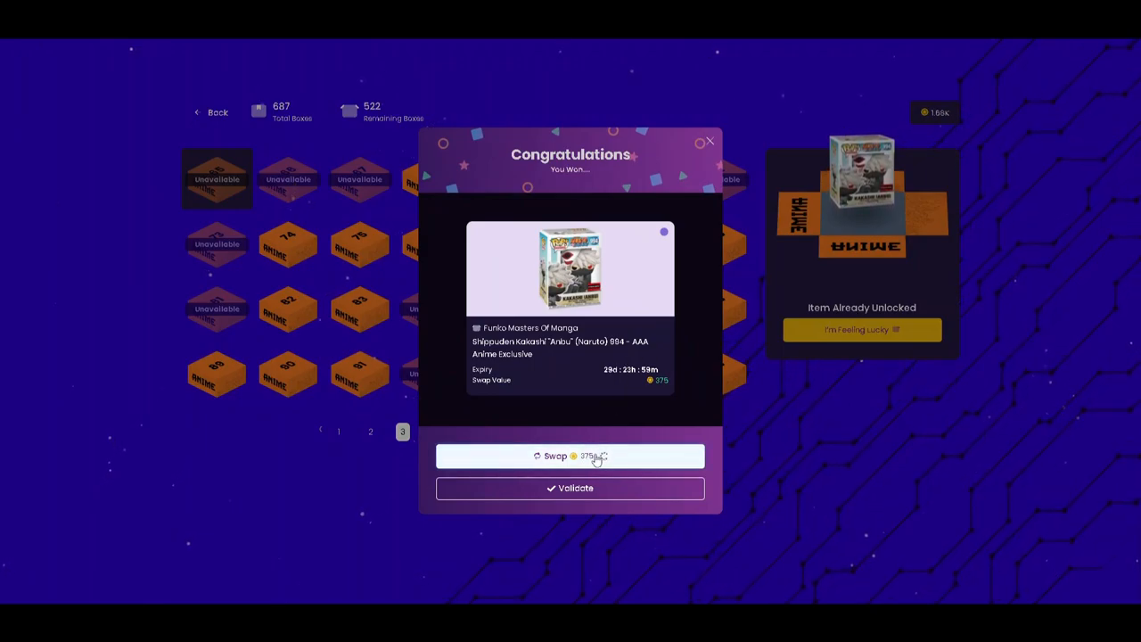
pyautogui.click(570, 456)
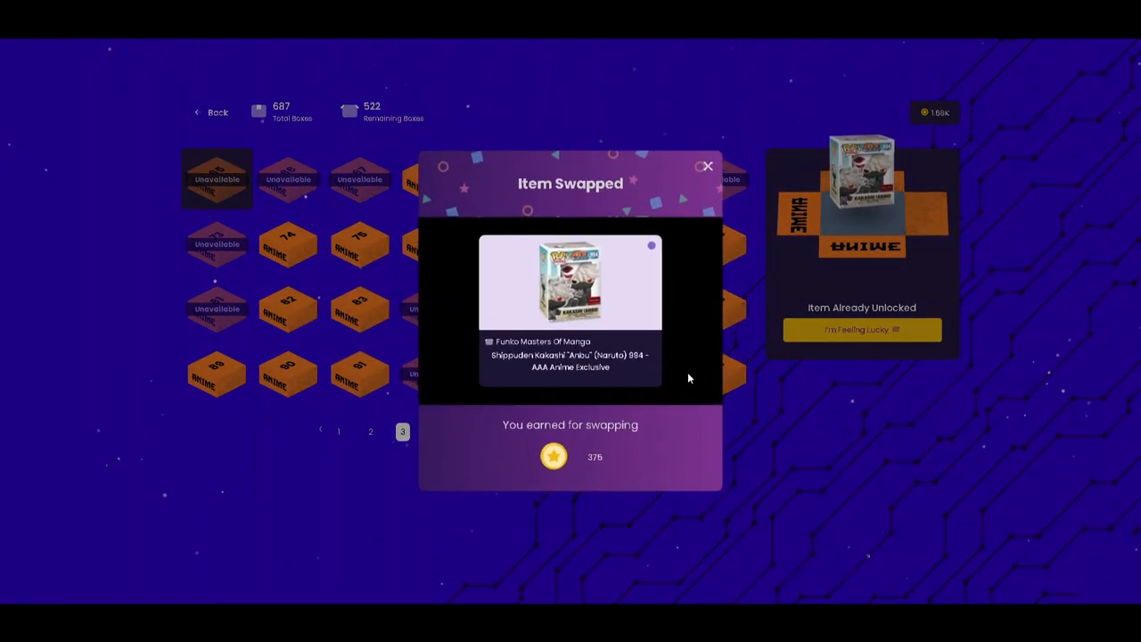
pyautogui.moveTo(694, 363)
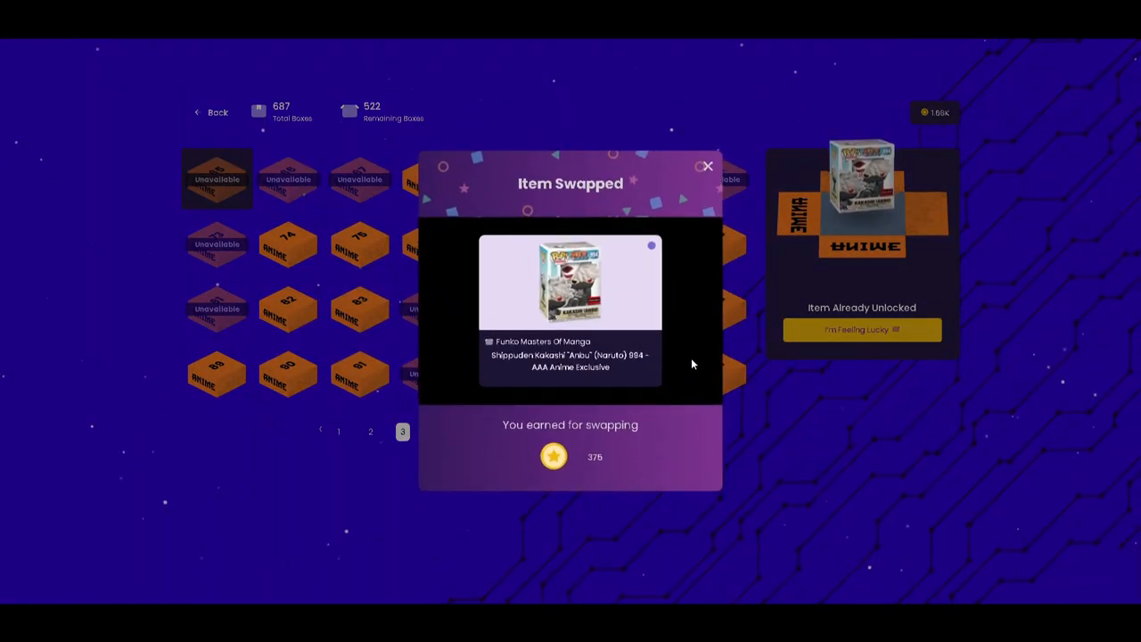
# Return to the Game Lobby and open the Funko-Stein's Monster box game.
pyautogui.click(707, 166)
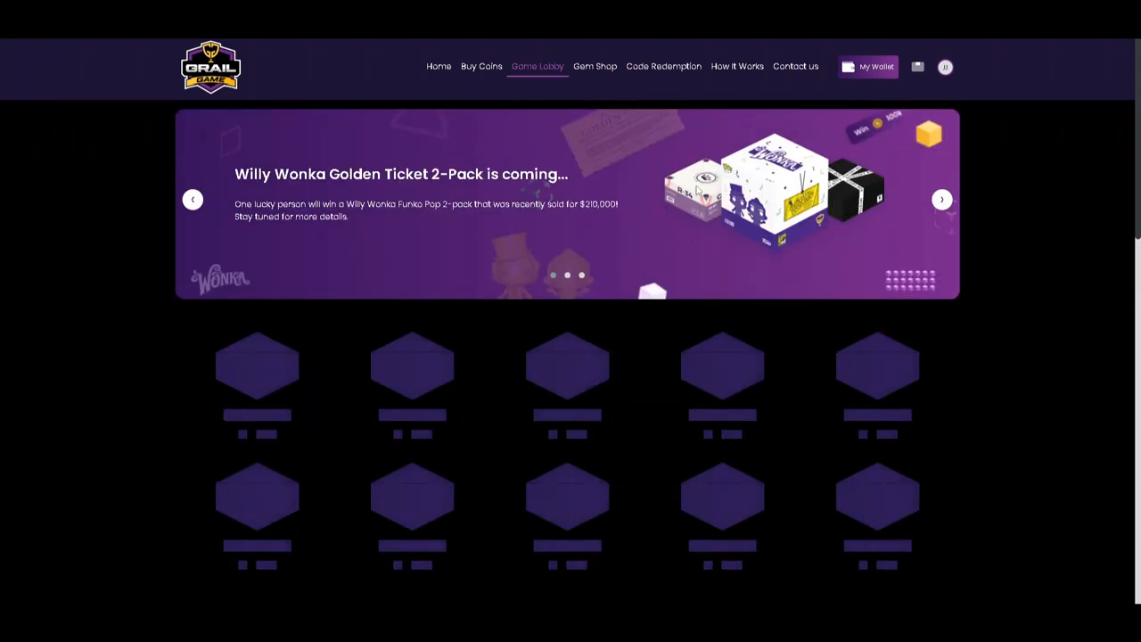
pyautogui.scroll(-3)
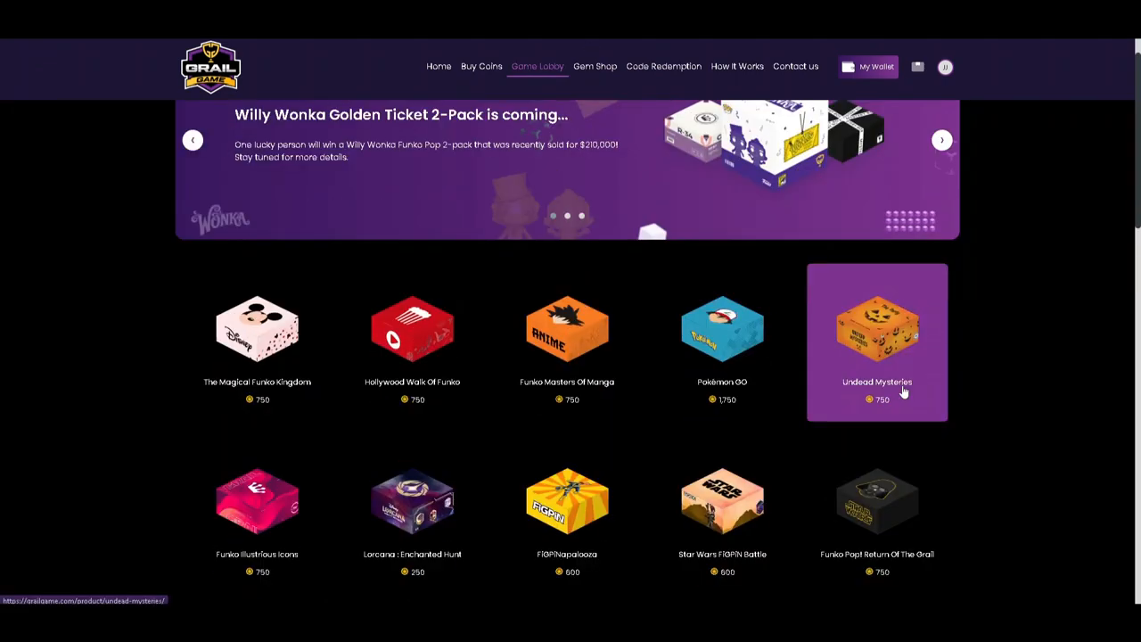
pyautogui.scroll(-3)
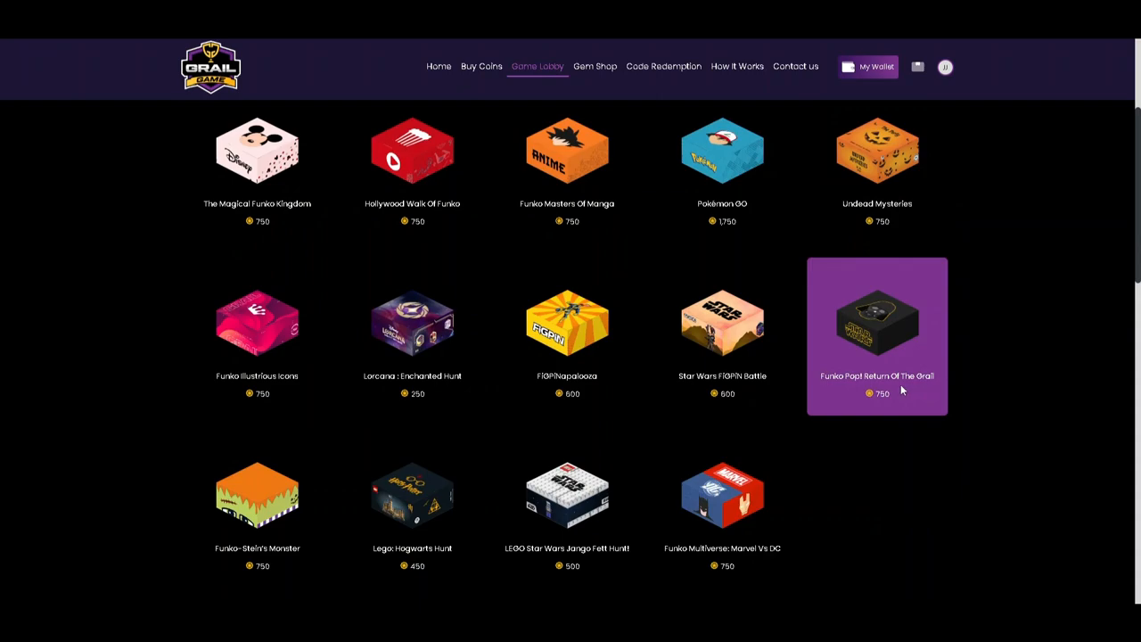
pyautogui.moveTo(257, 496)
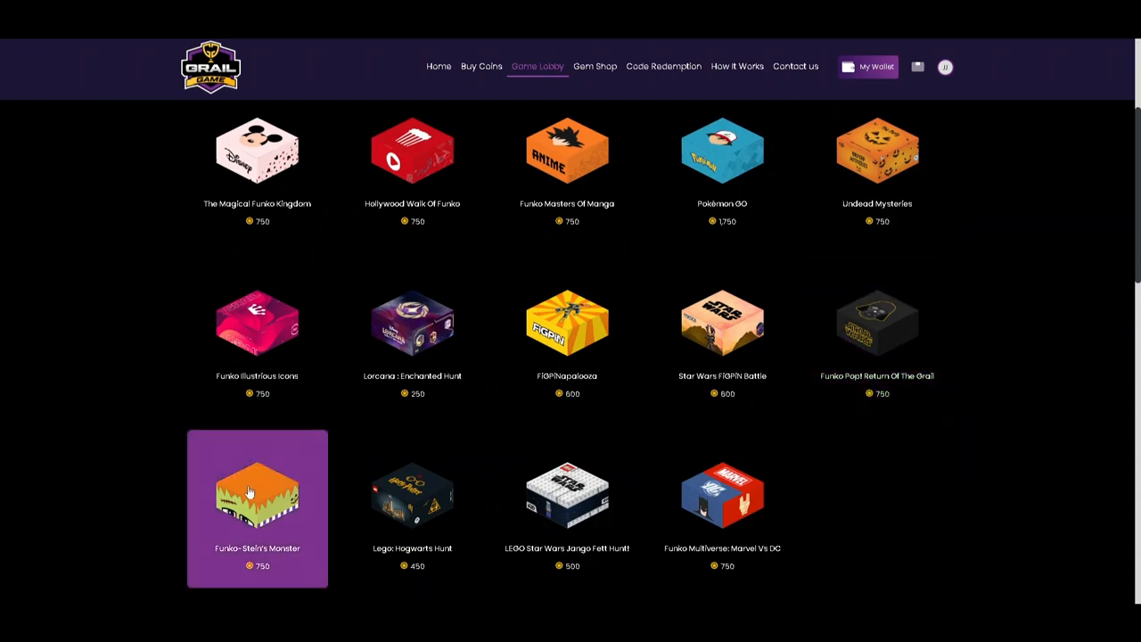
pyautogui.click(257, 495)
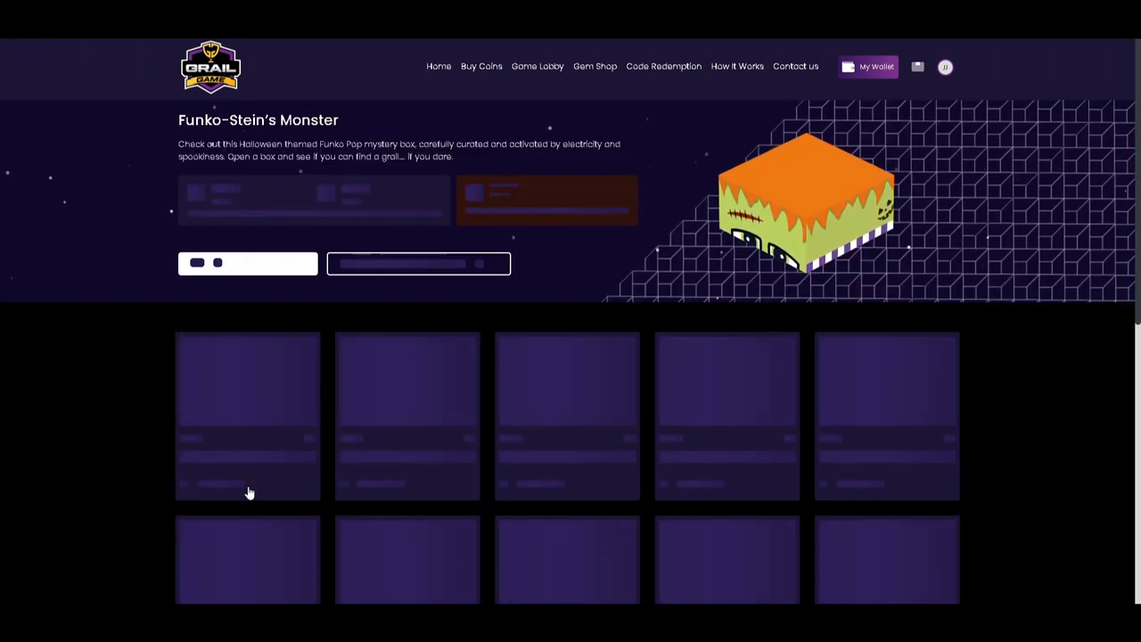
pyautogui.moveTo(407, 342)
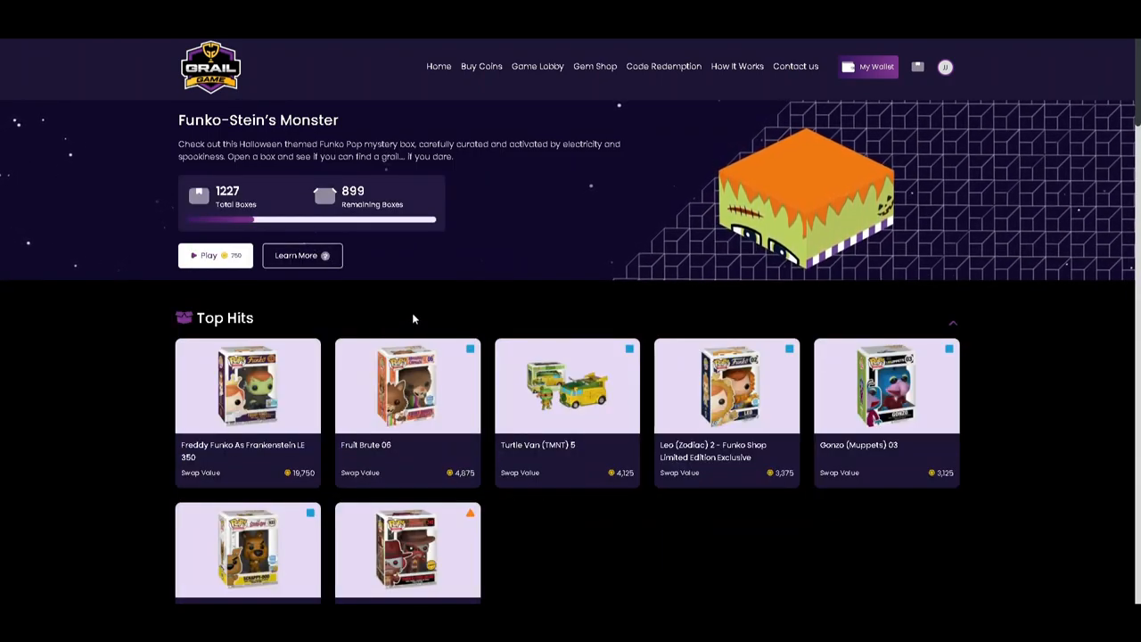
# Flip through the Funko-Stein's Monster box pages and choose box 130 on page 5.
pyautogui.scroll(-3)
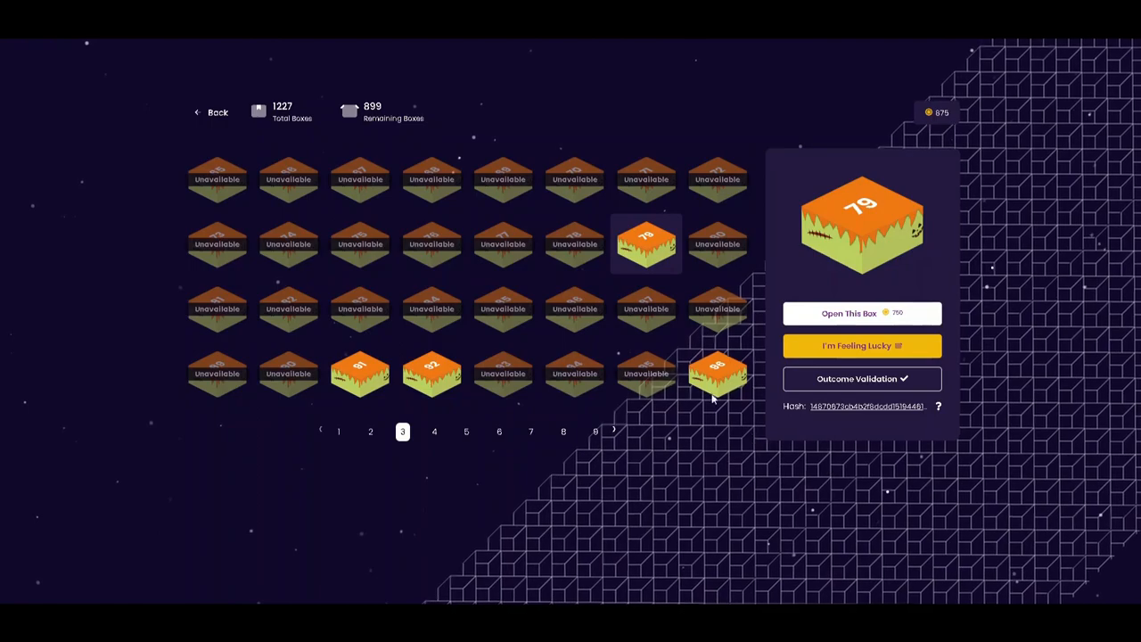
pyautogui.click(339, 431)
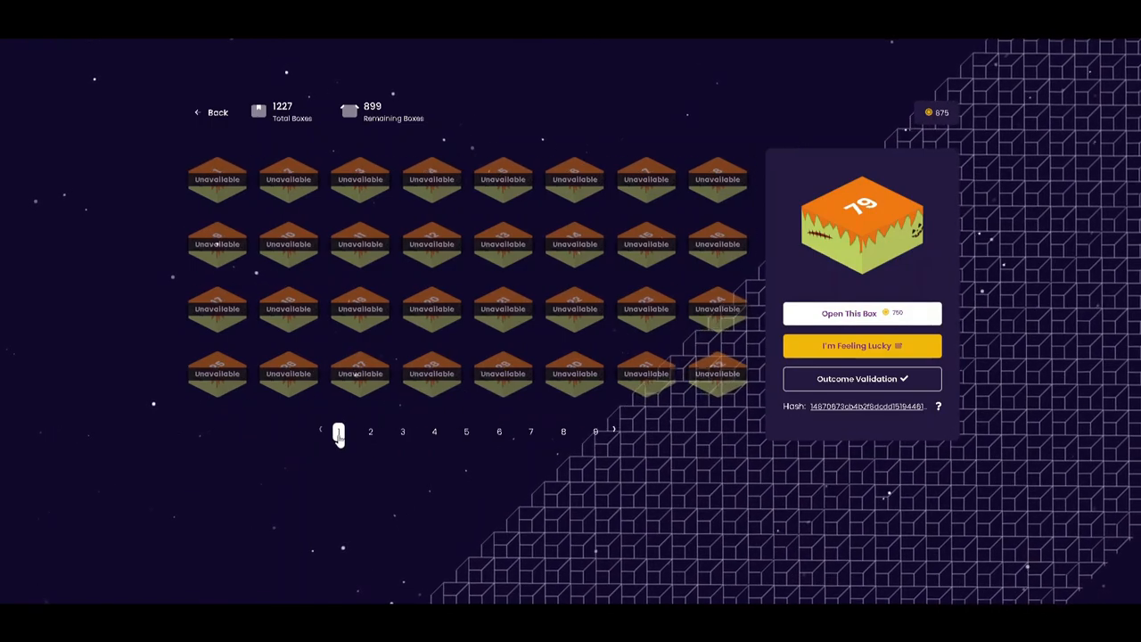
pyautogui.click(596, 432)
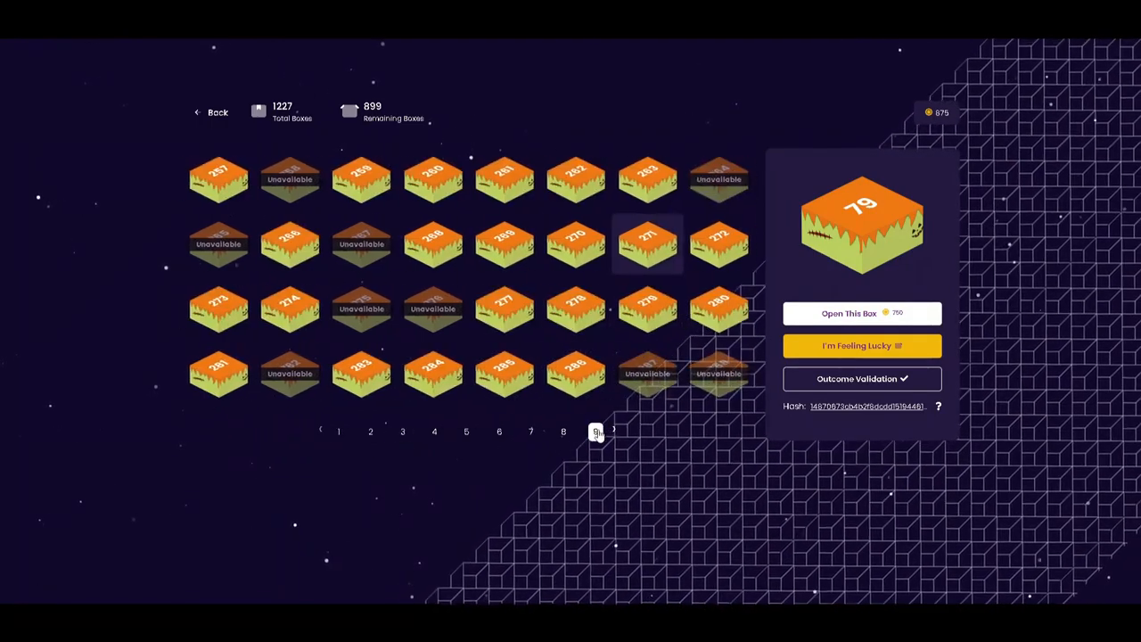
pyautogui.click(499, 431)
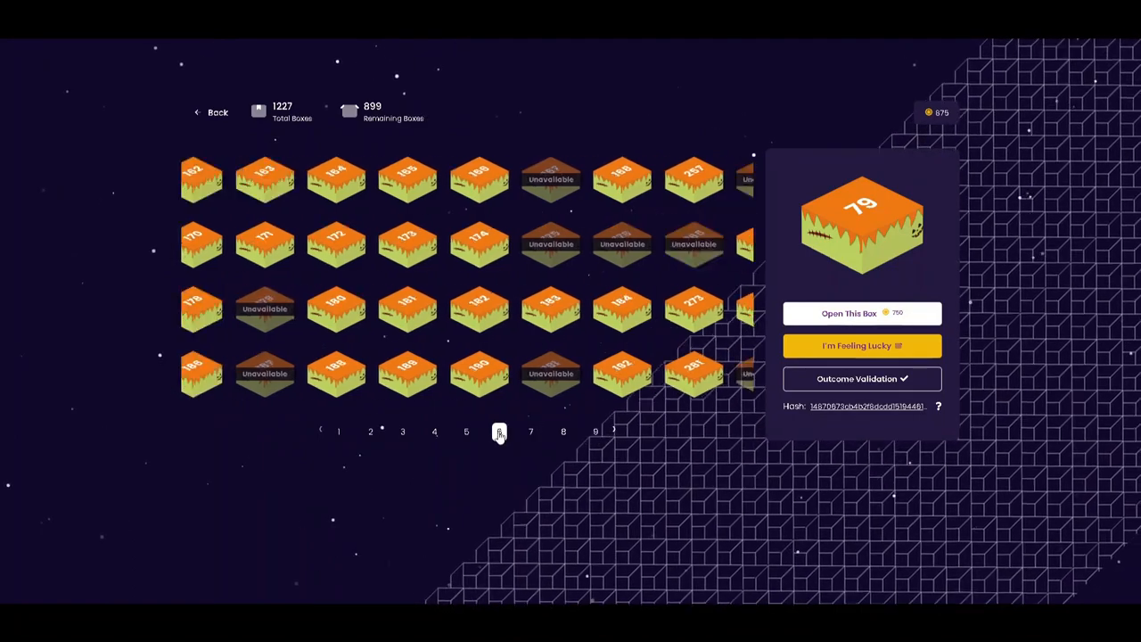
pyautogui.click(500, 431)
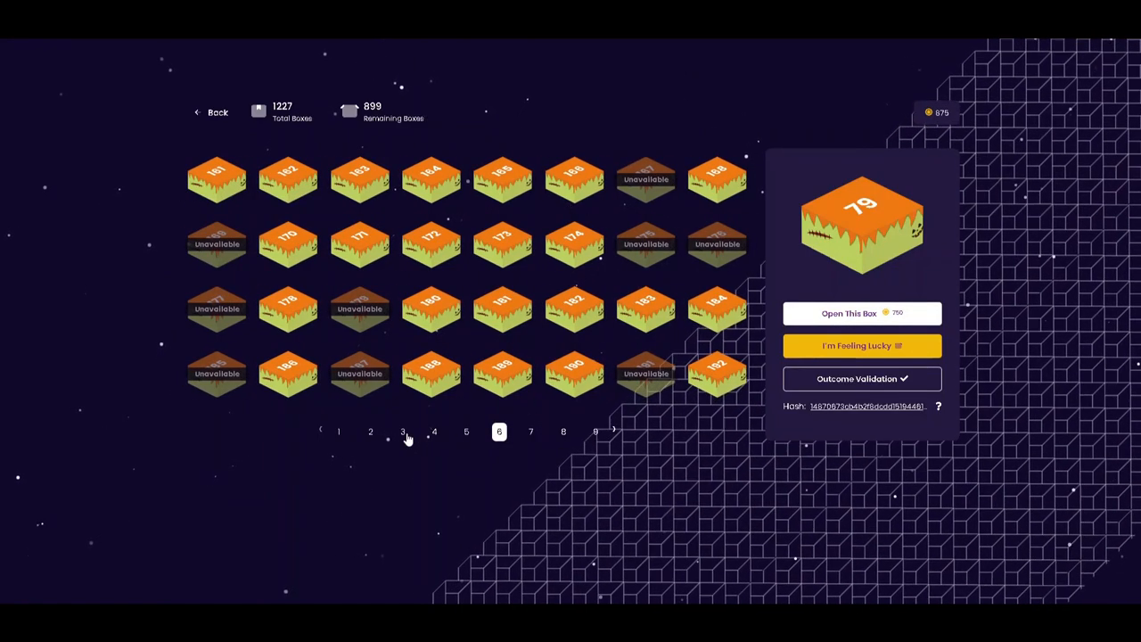
pyautogui.click(467, 431)
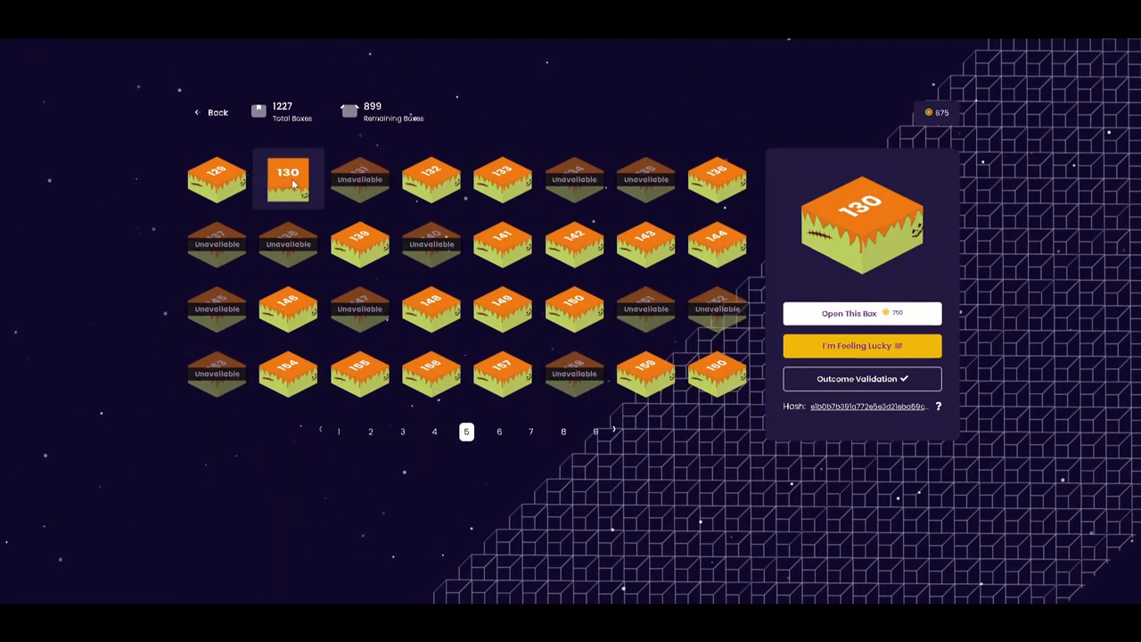
# Open box 130, win a Captain Hook (Villains) pop and swap it for 350 coins.
pyautogui.click(849, 314)
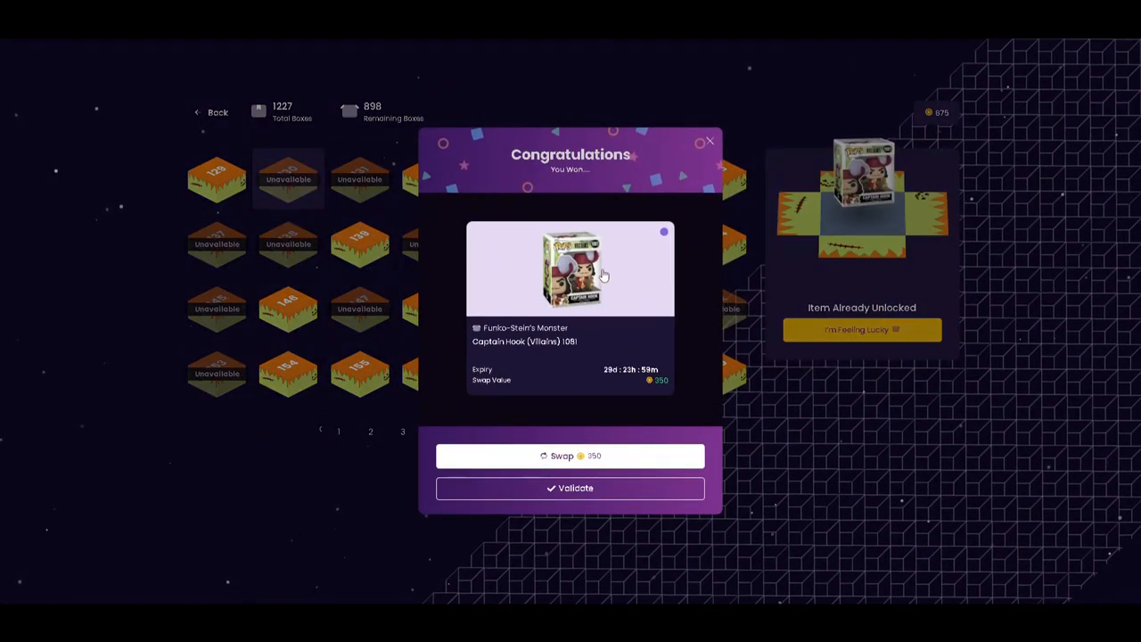
pyautogui.click(571, 456)
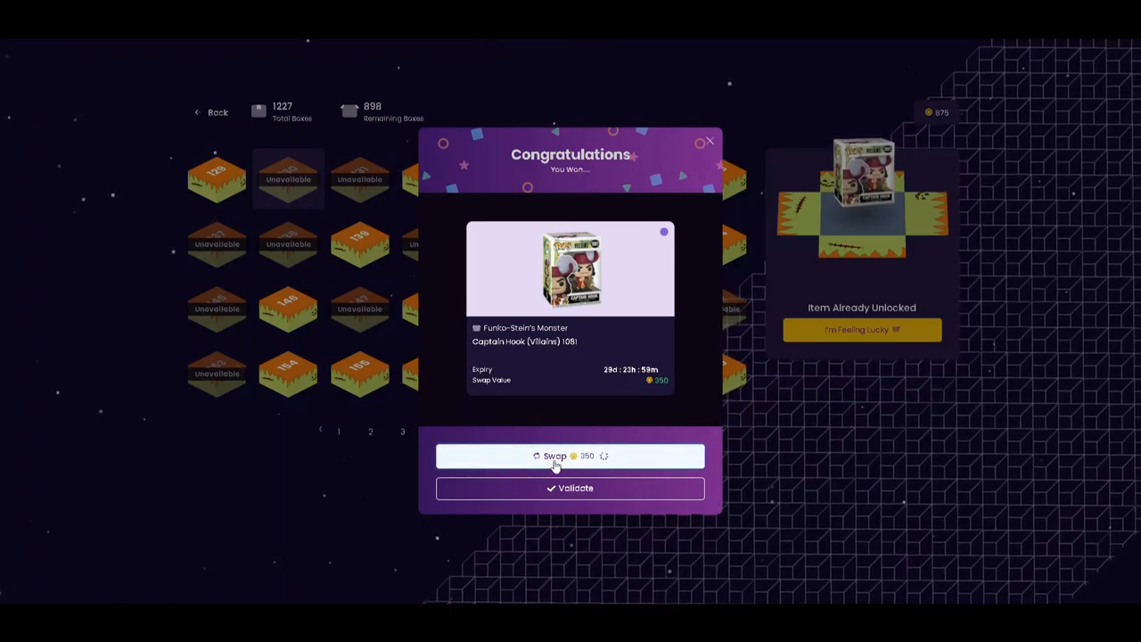
pyautogui.click(555, 457)
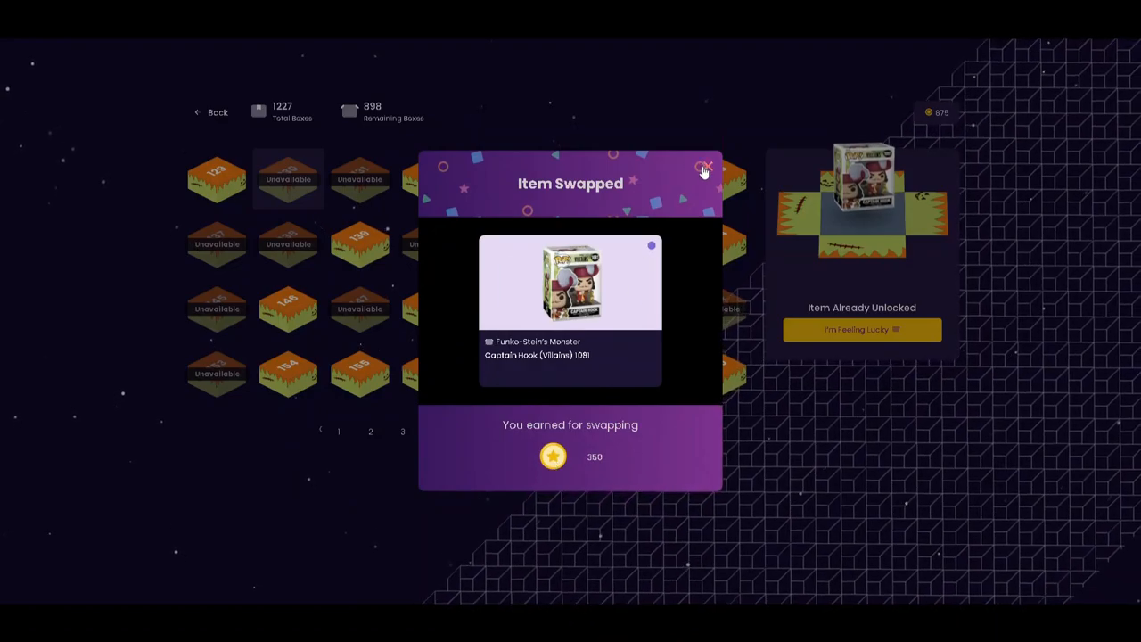
pyautogui.click(706, 167)
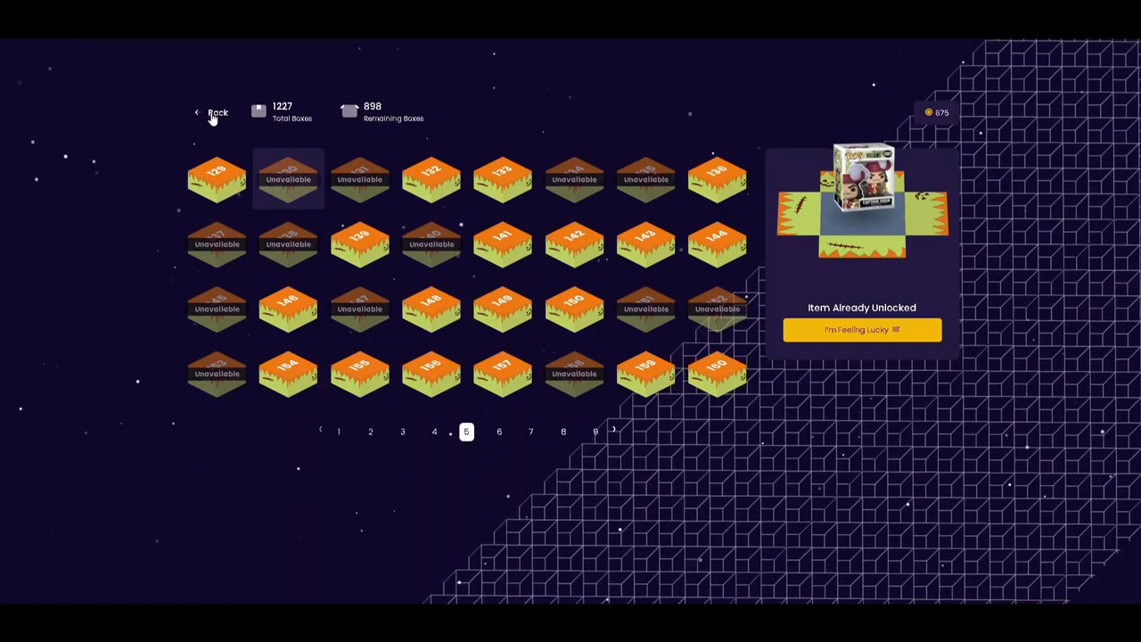
# Go back to the Game Lobby, browse it, then return to the Grail Game home page.
pyautogui.click(218, 112)
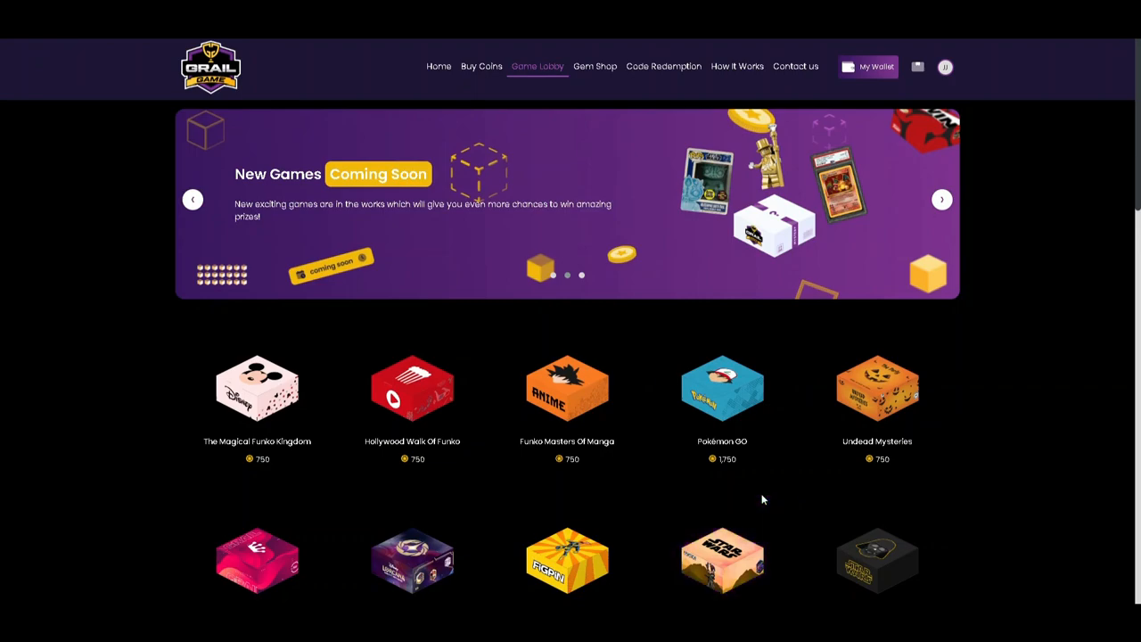
pyautogui.scroll(-3)
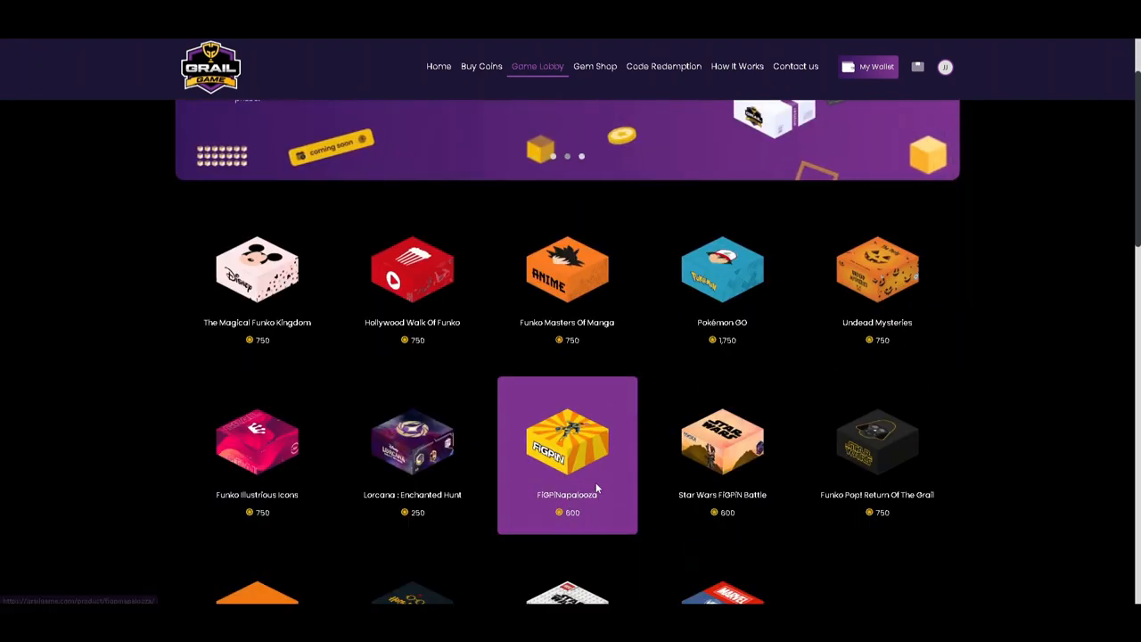
pyautogui.scroll(-3)
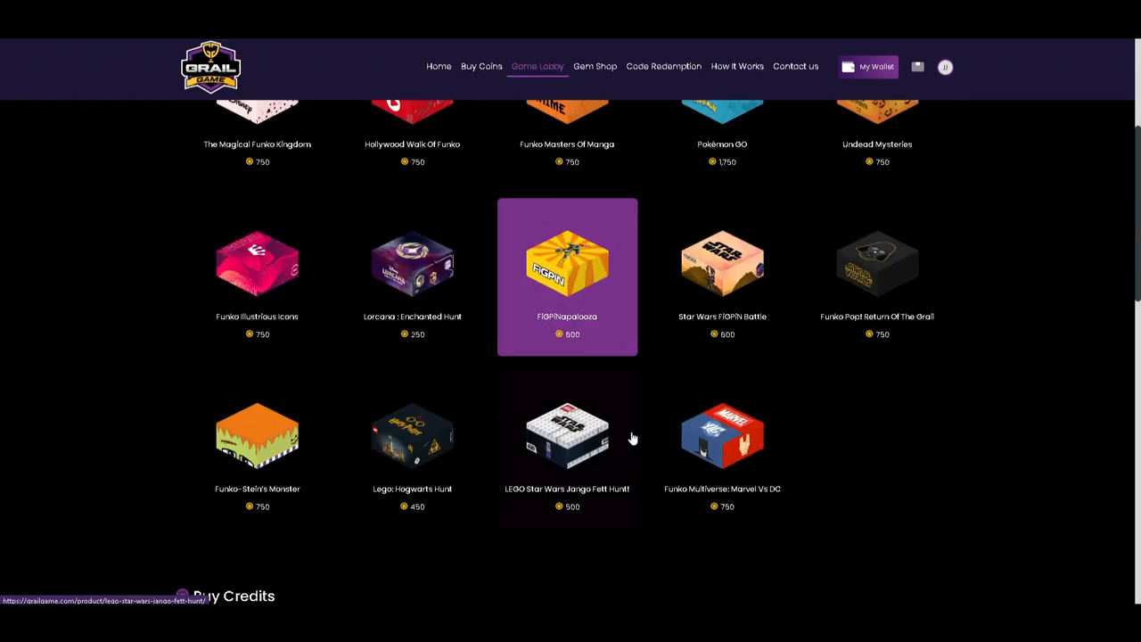
pyautogui.scroll(-3)
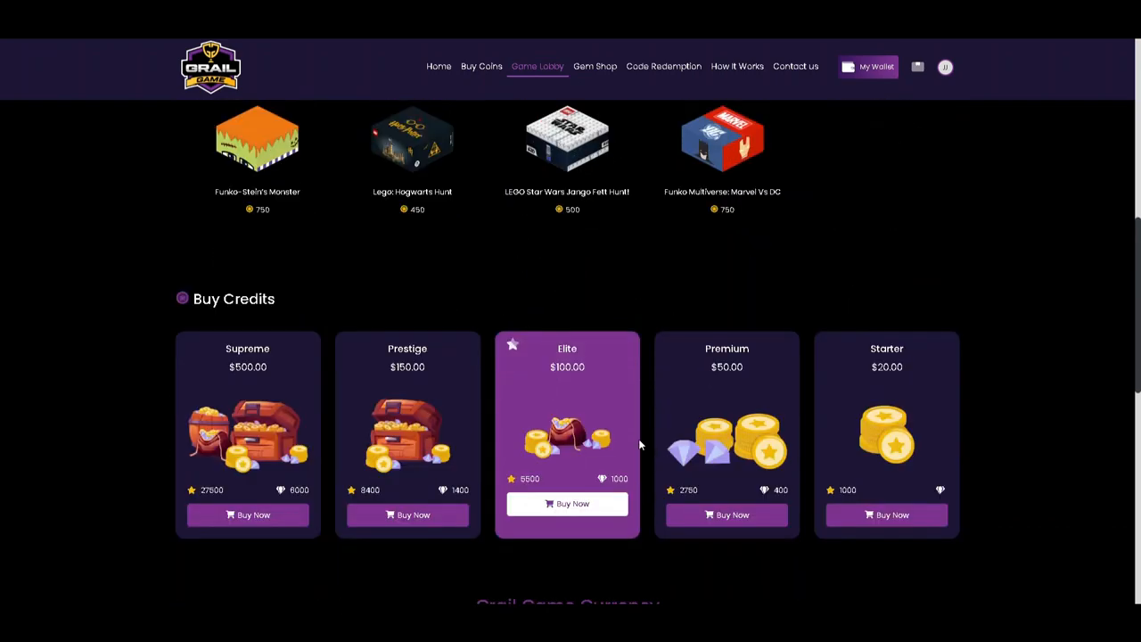
pyautogui.moveTo(624, 434)
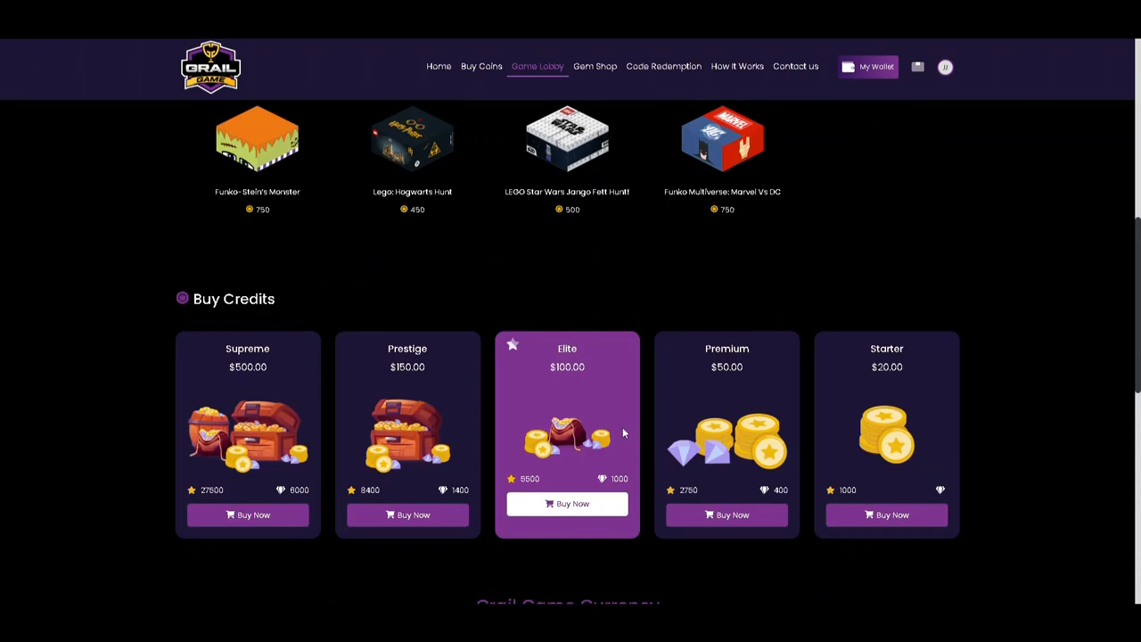
pyautogui.scroll(3)
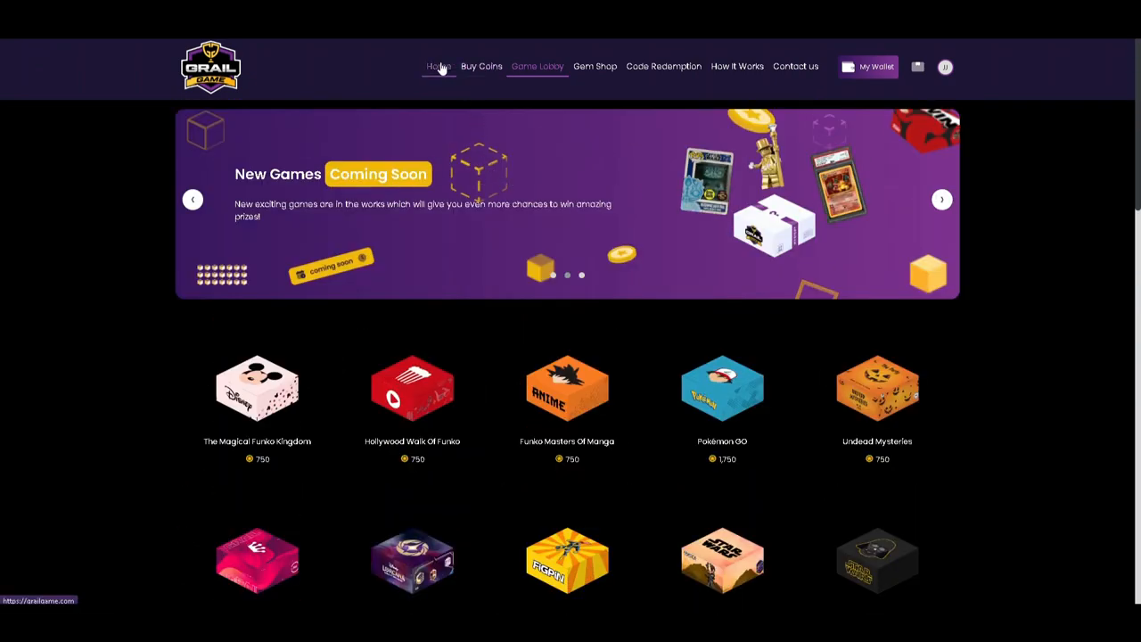
pyautogui.click(439, 66)
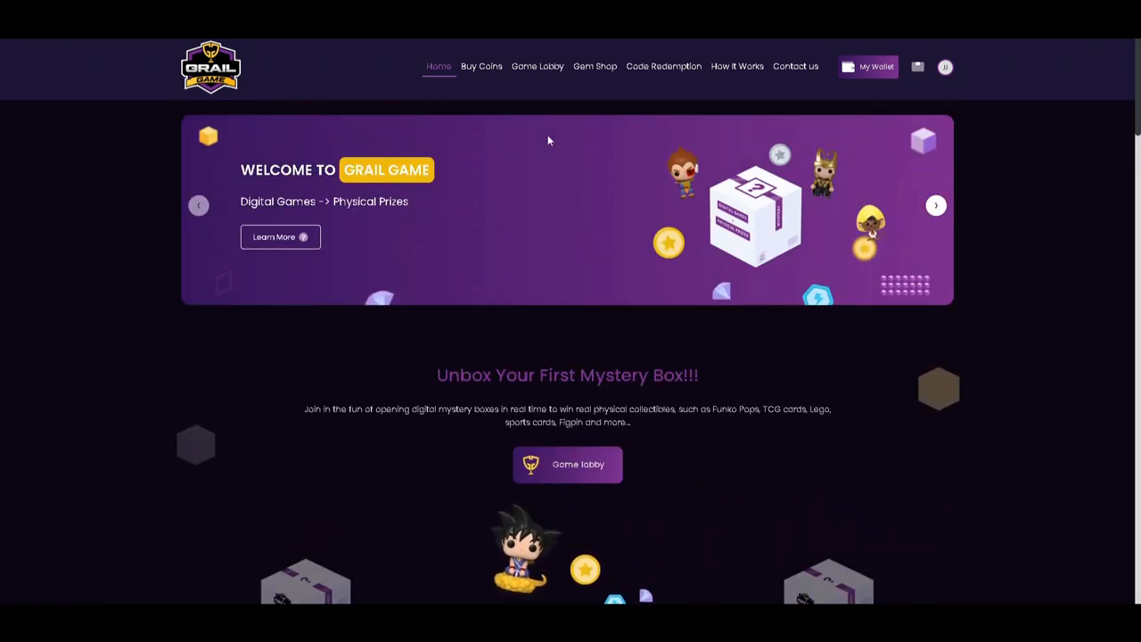
pyautogui.moveTo(870, 73)
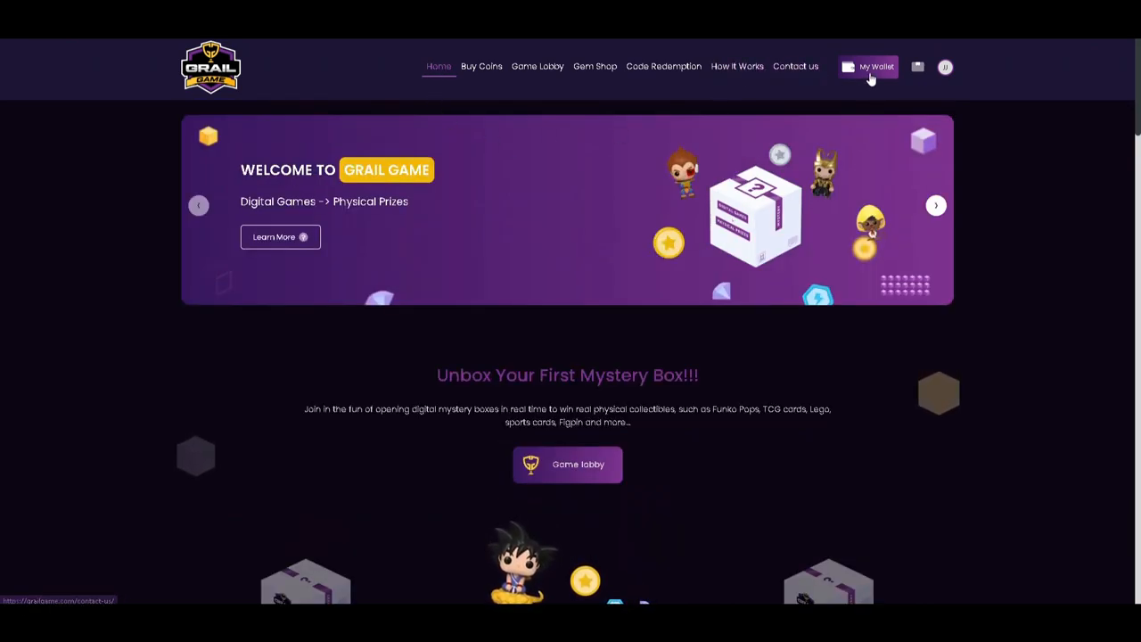